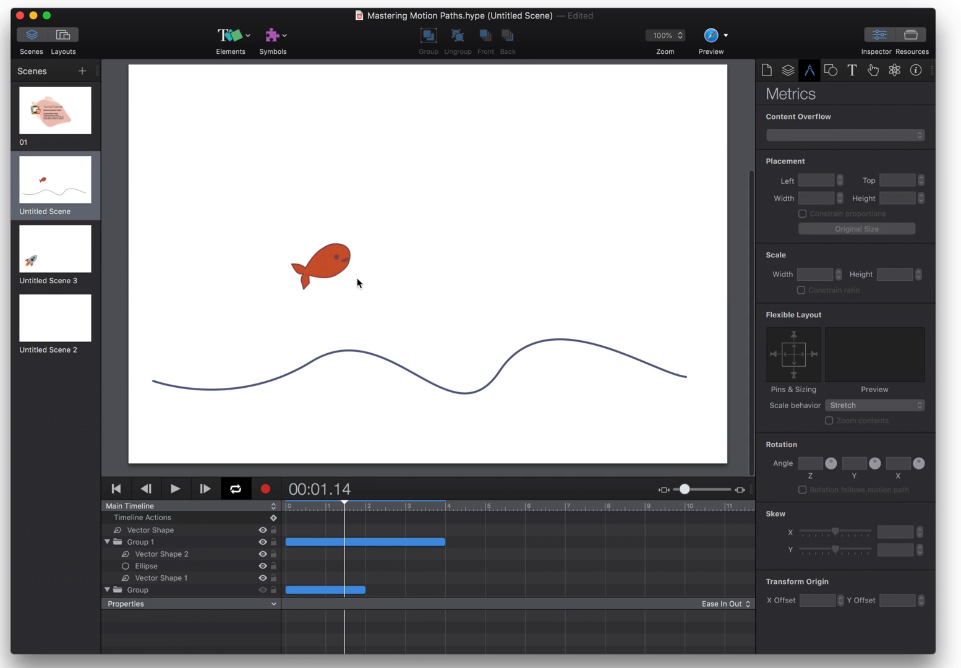
Duplicate the fish group and place the copy near the scene's top-left corner.
click(321, 266)
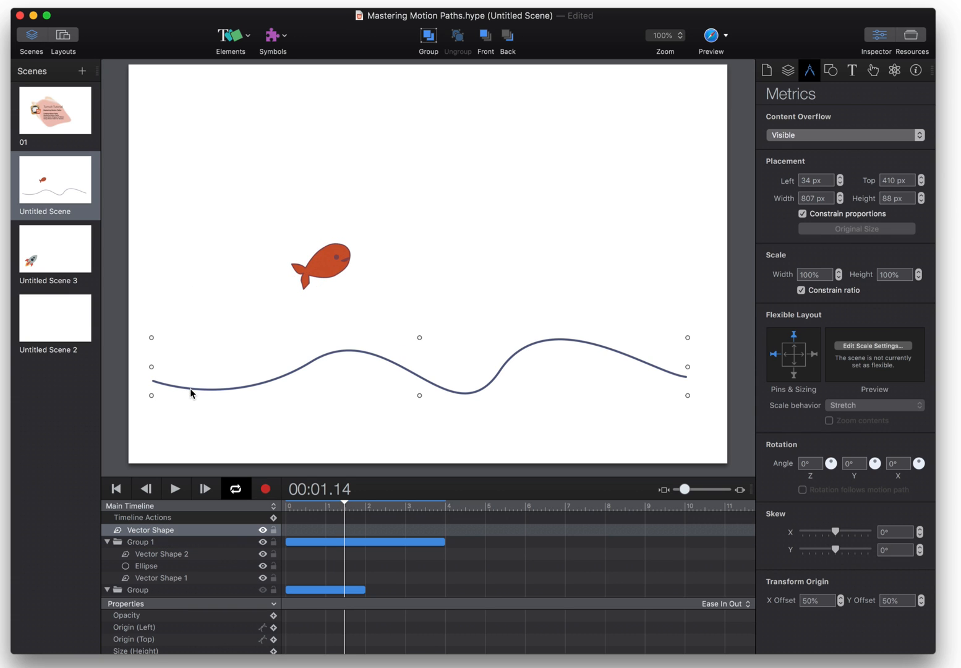
mouse_move(657, 363)
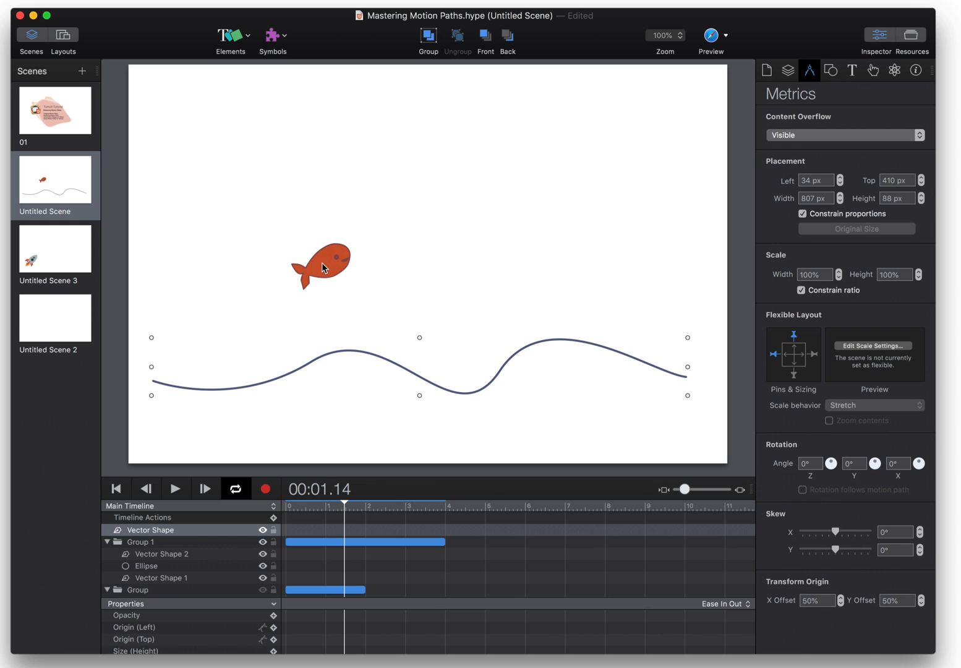
click(301, 307)
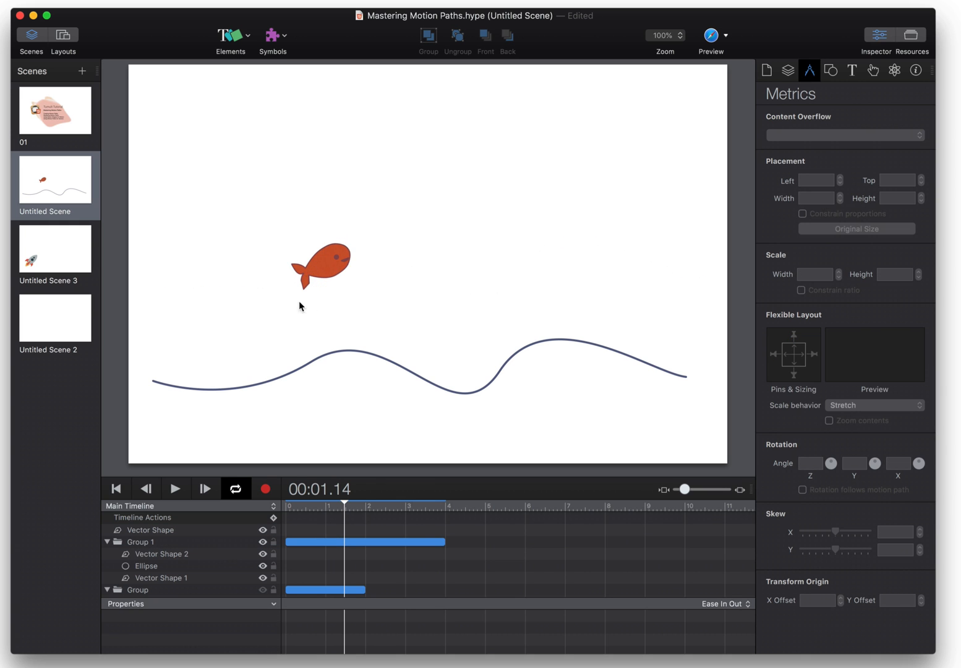
click(321, 267)
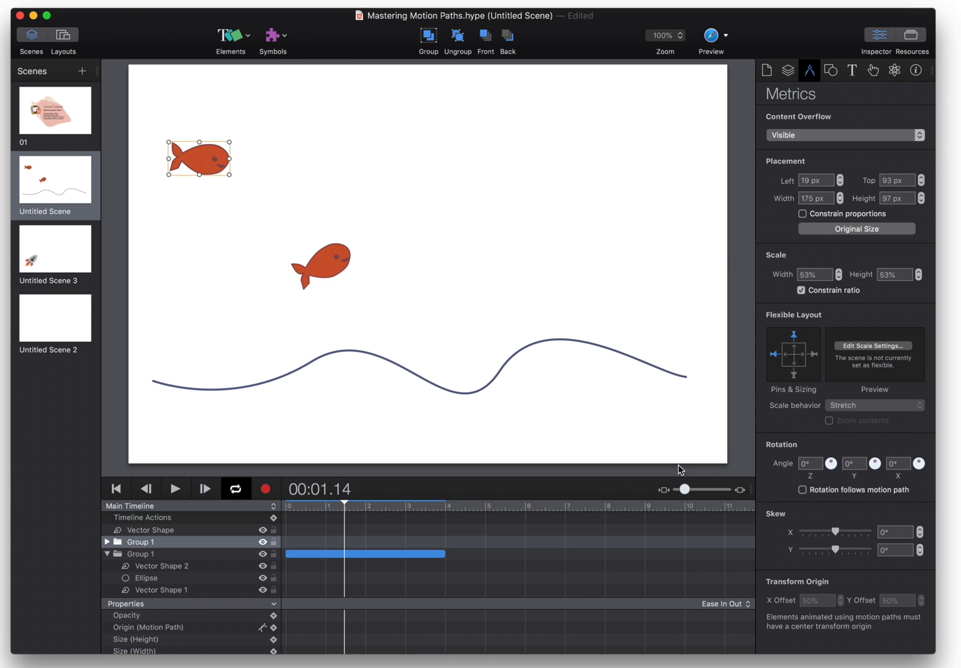
drag(198, 158, 180, 159)
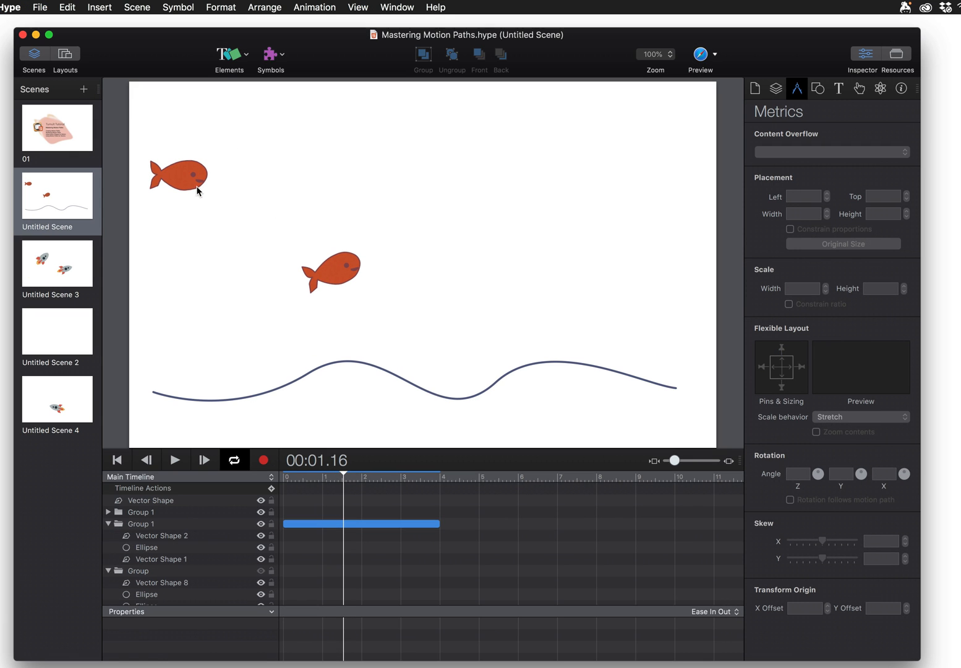
Record a 5-second animation moving the fish copy from the top-left to the right side.
click(179, 175)
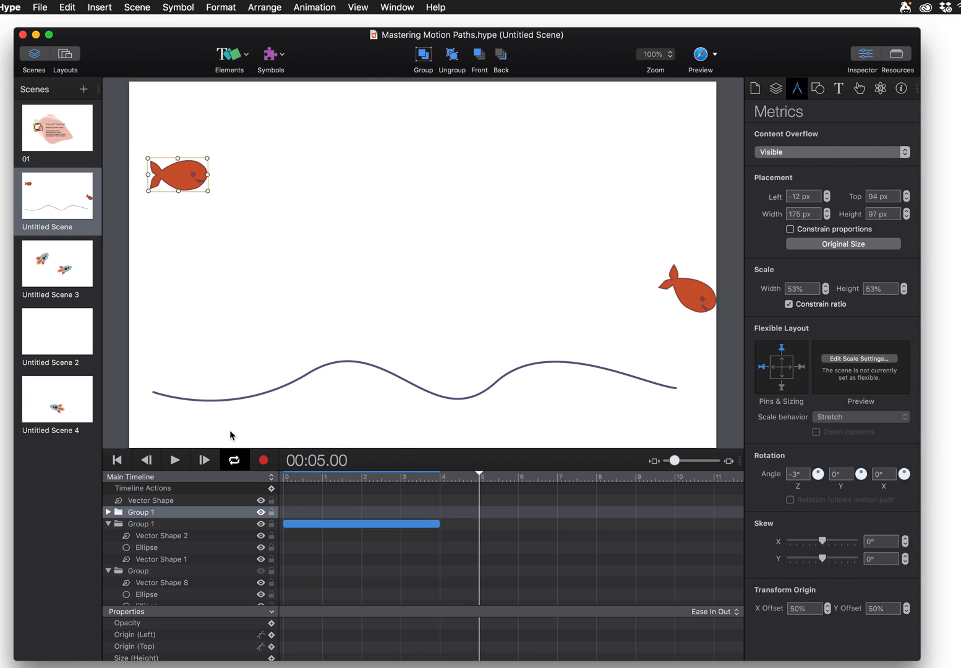
mouse_move(479, 487)
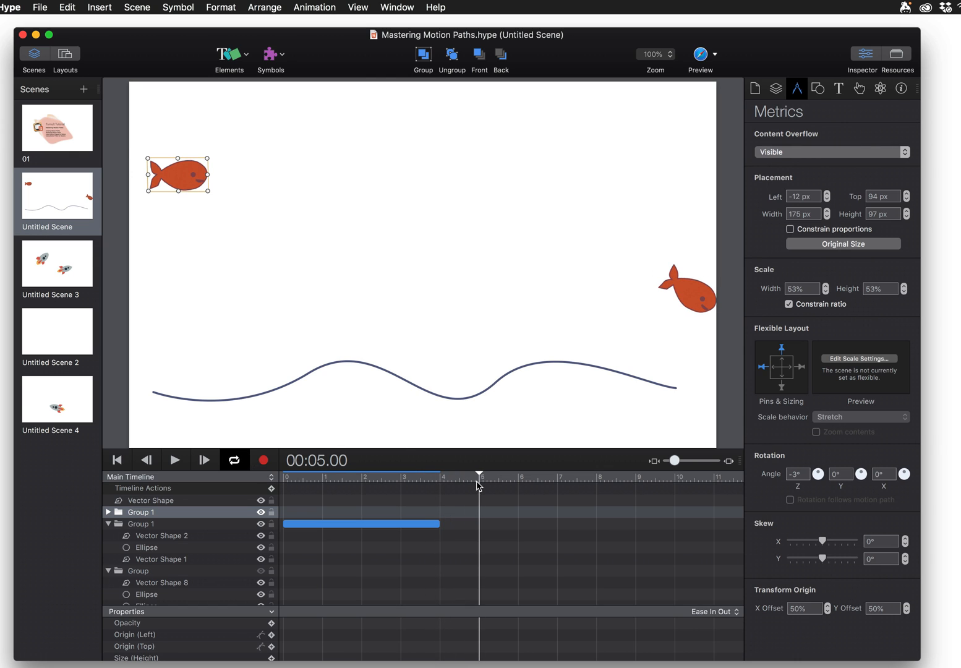
click(263, 460)
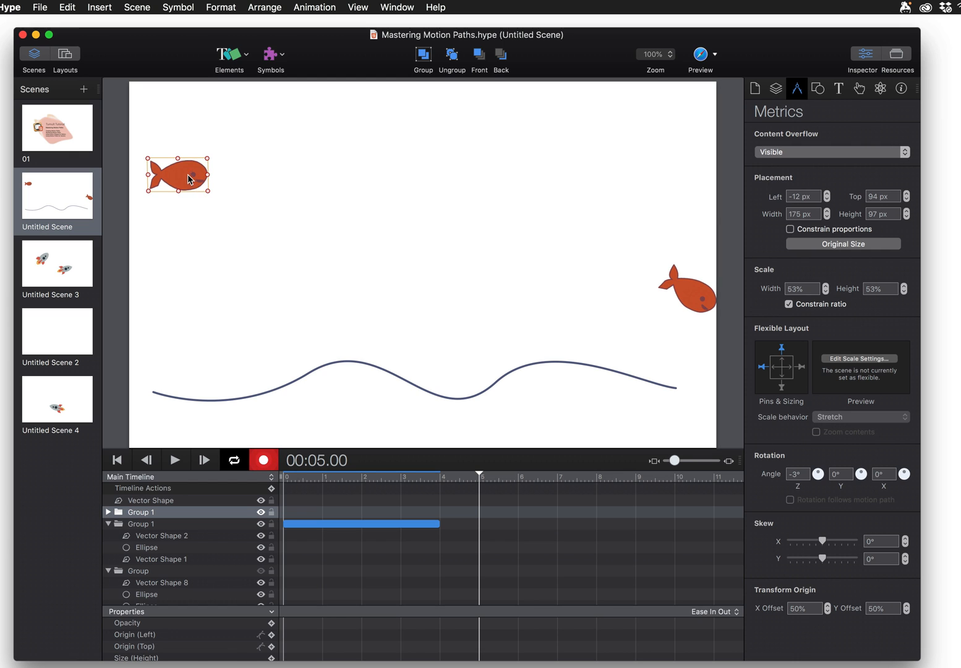
drag(177, 174, 585, 180)
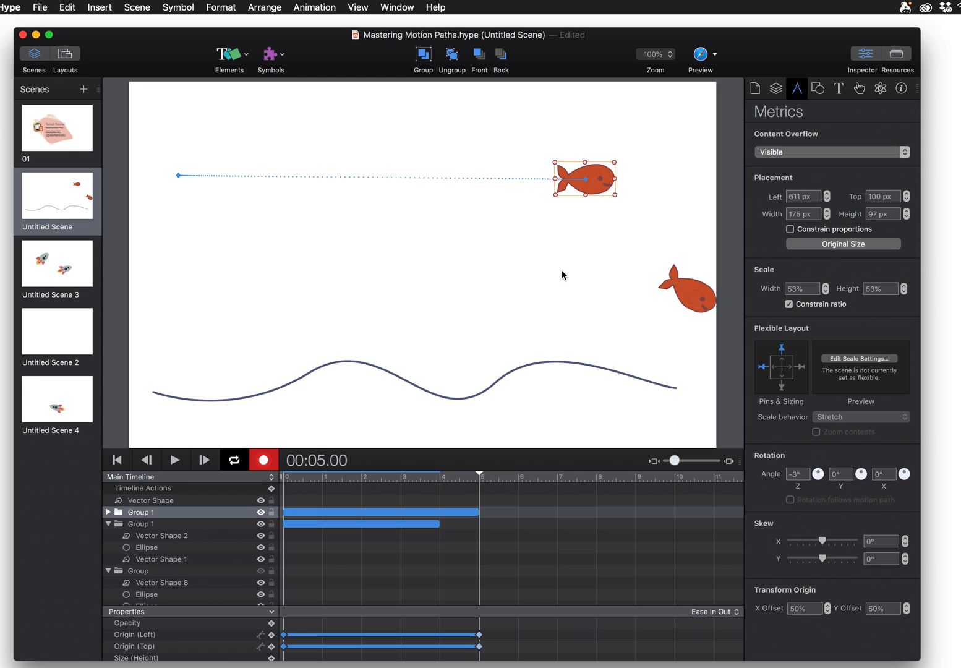
drag(585, 179, 589, 200)
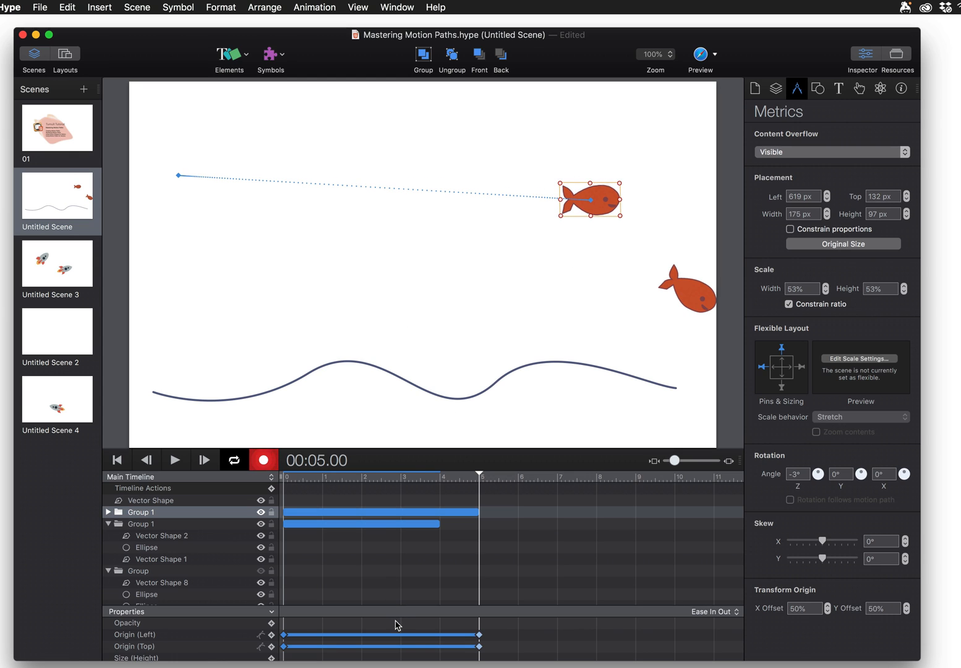
mouse_move(285, 639)
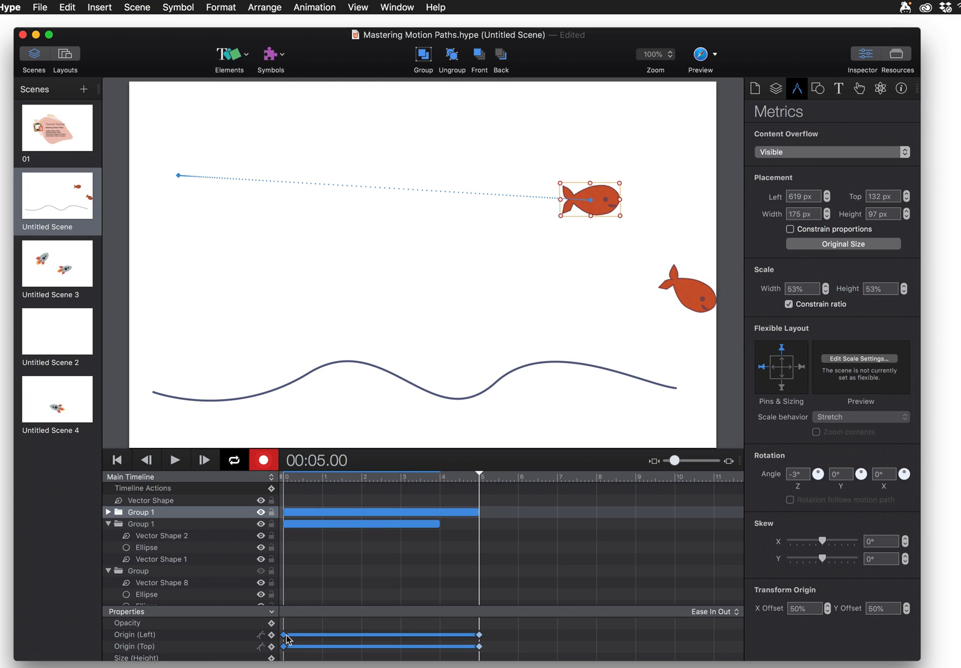
click(116, 459)
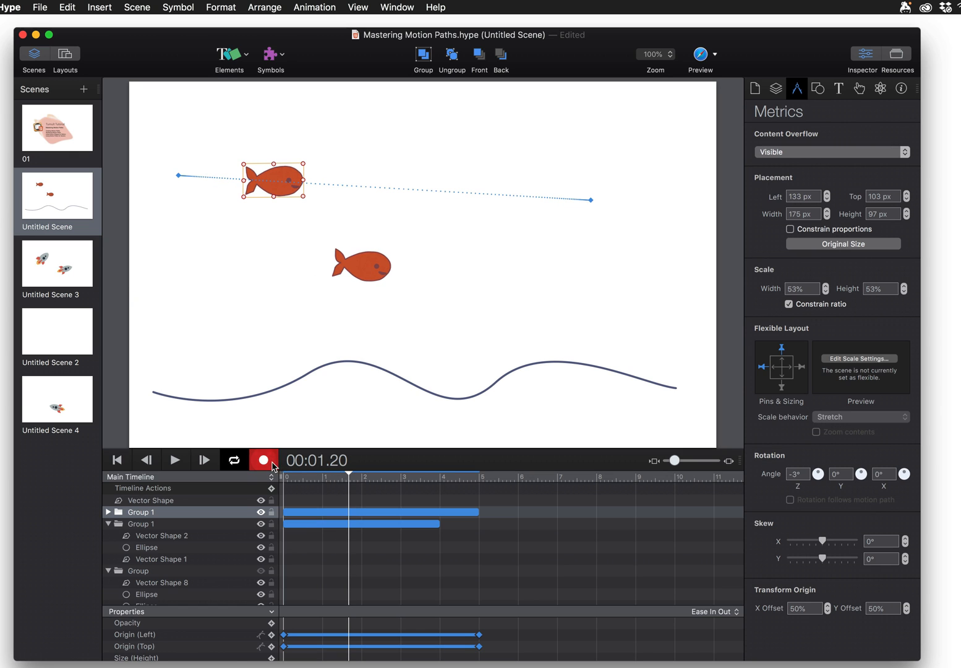
Stop recording and bend the fish's straight motion path into an S-shaped wave.
click(263, 460)
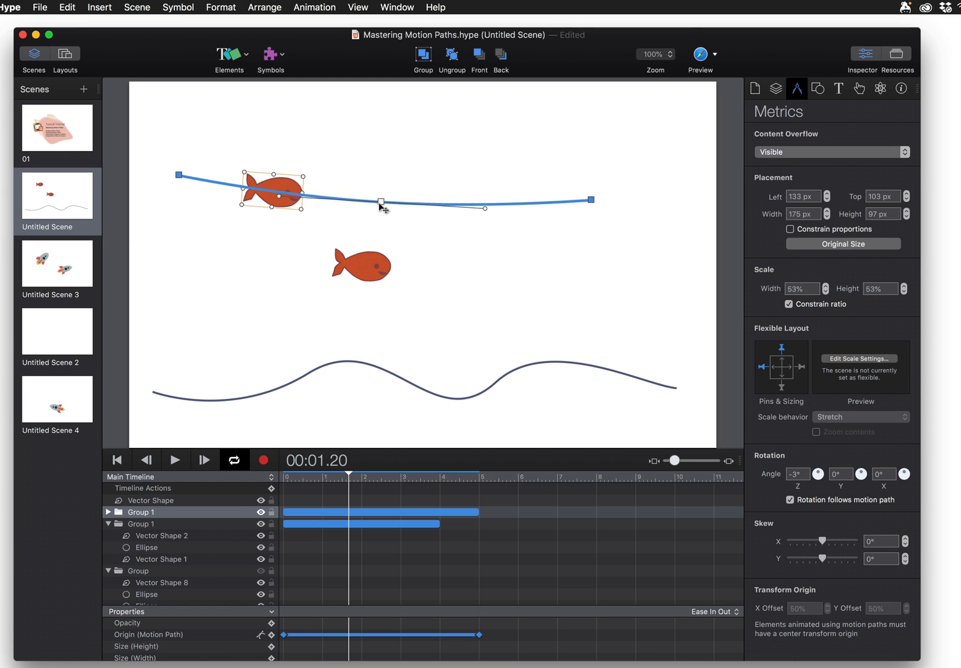
drag(381, 203, 477, 231)
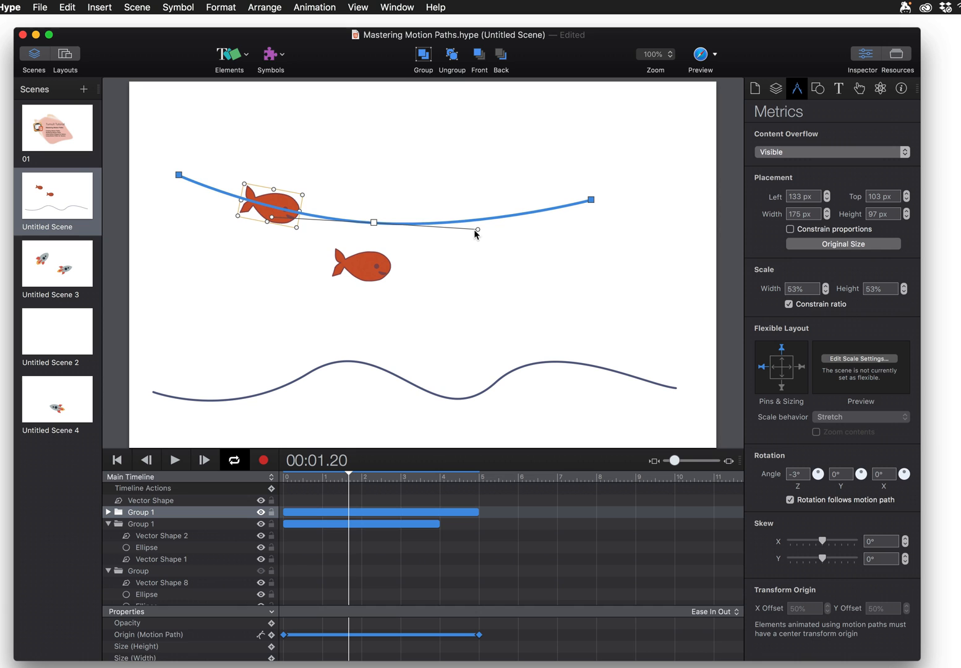
drag(476, 230, 402, 196)
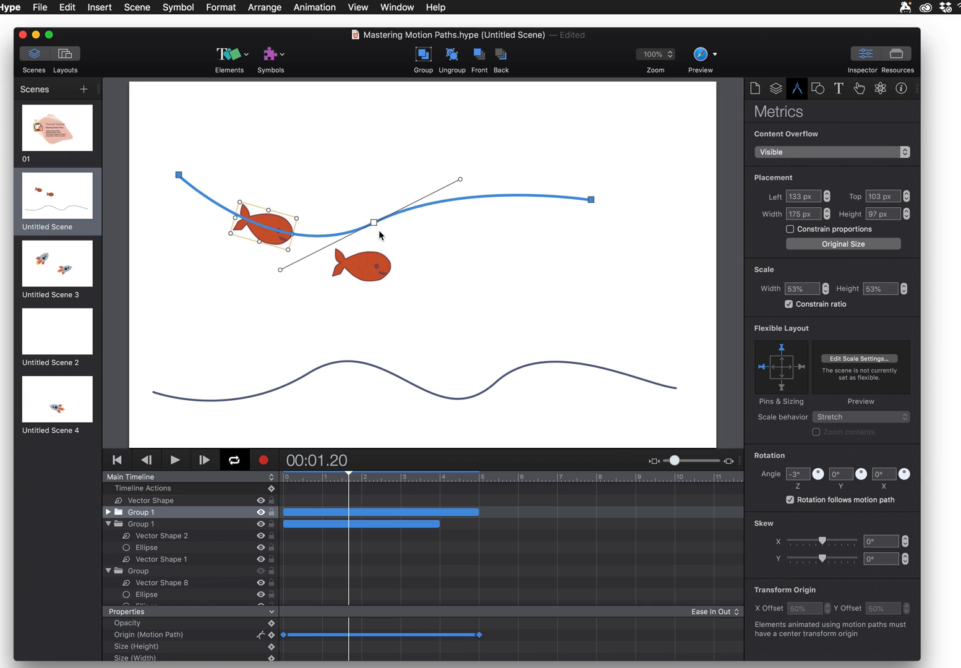
drag(373, 222, 315, 193)
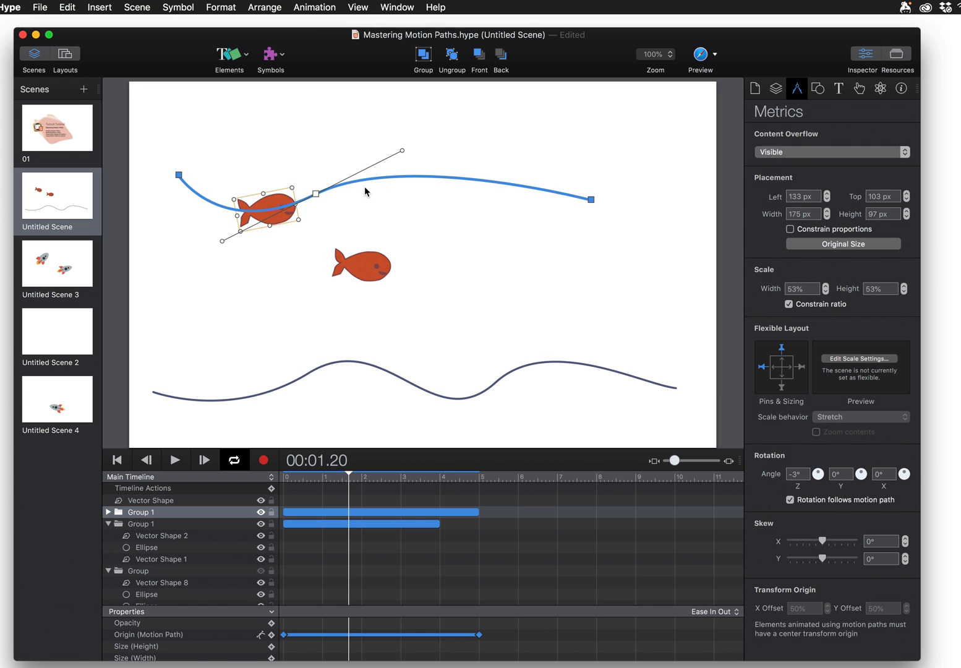
drag(315, 193, 433, 216)
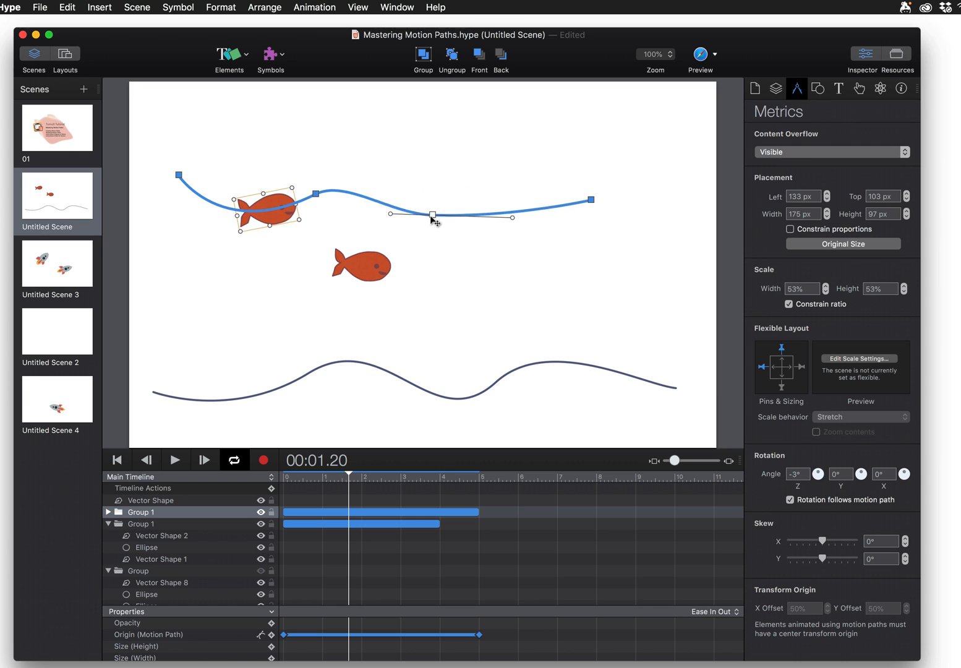
drag(433, 215, 495, 187)
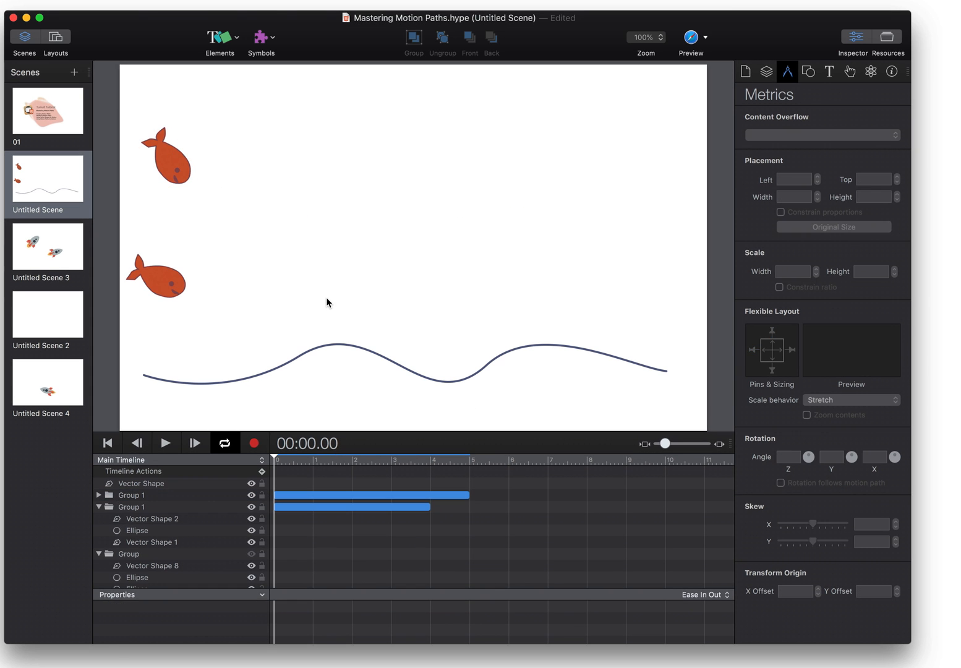
Scrub the timeline back and forth to preview the fish swimming along its path.
click(321, 460)
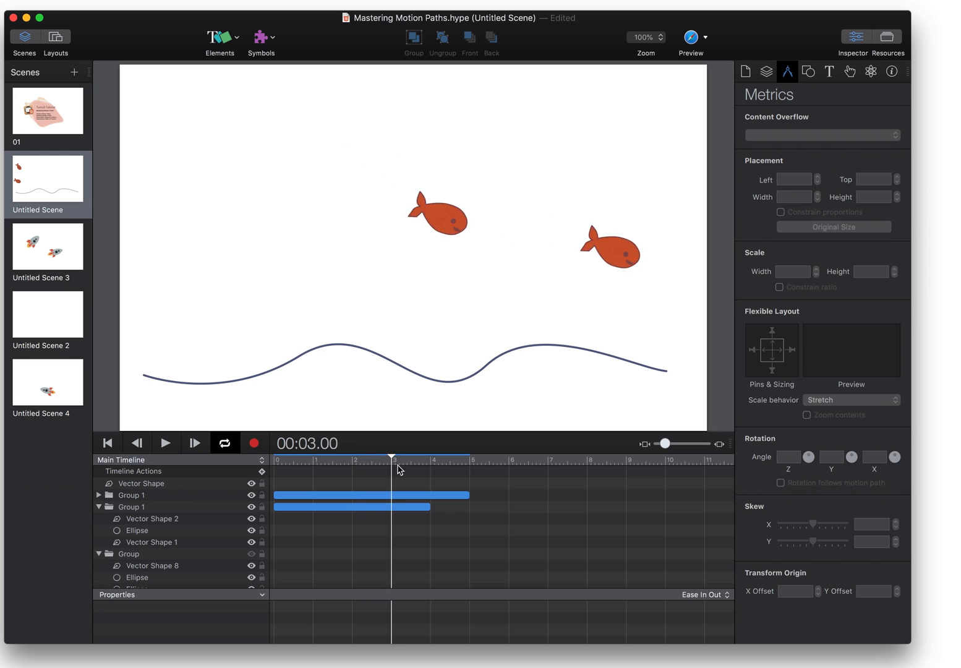
drag(393, 461, 383, 461)
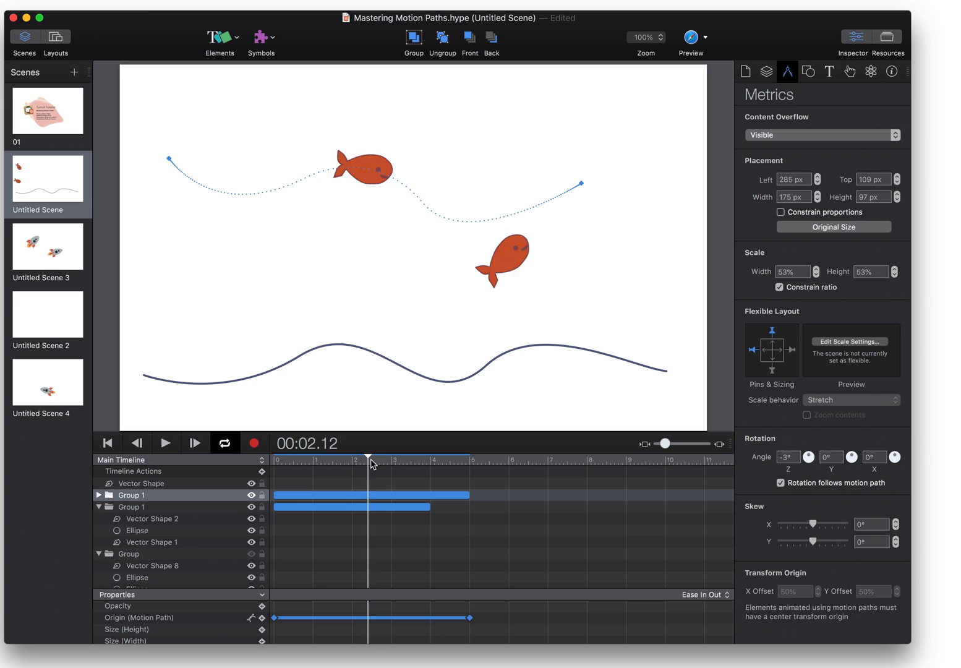
drag(368, 462, 424, 463)
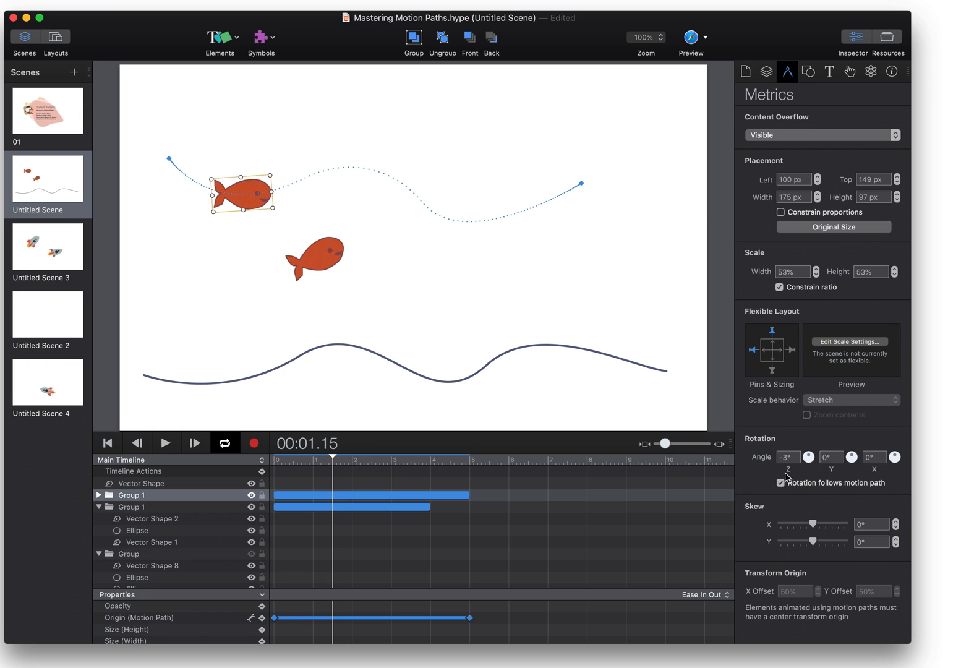
mouse_move(841, 487)
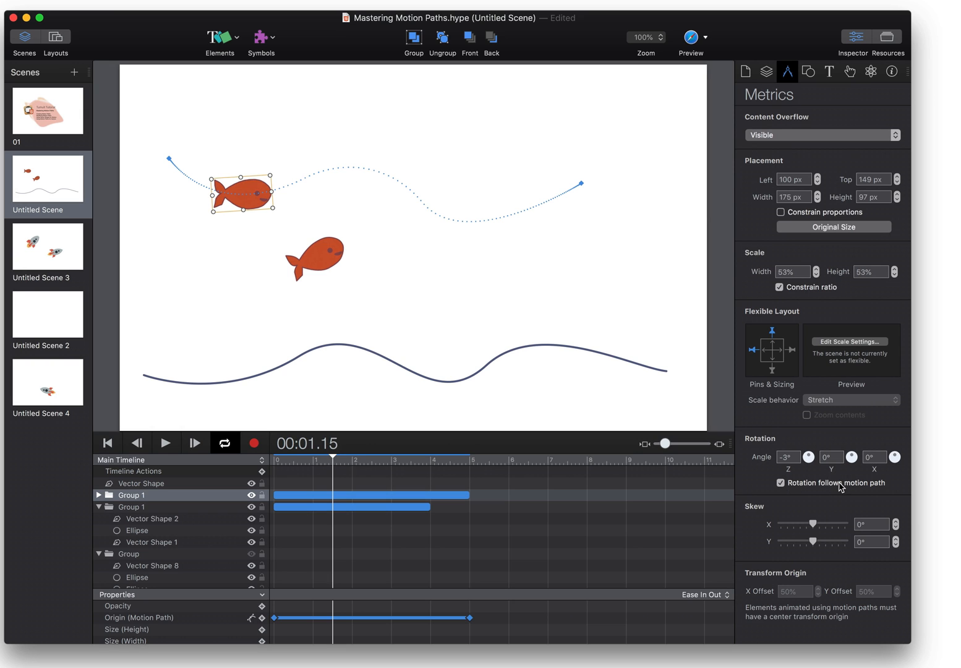
mouse_move(326, 469)
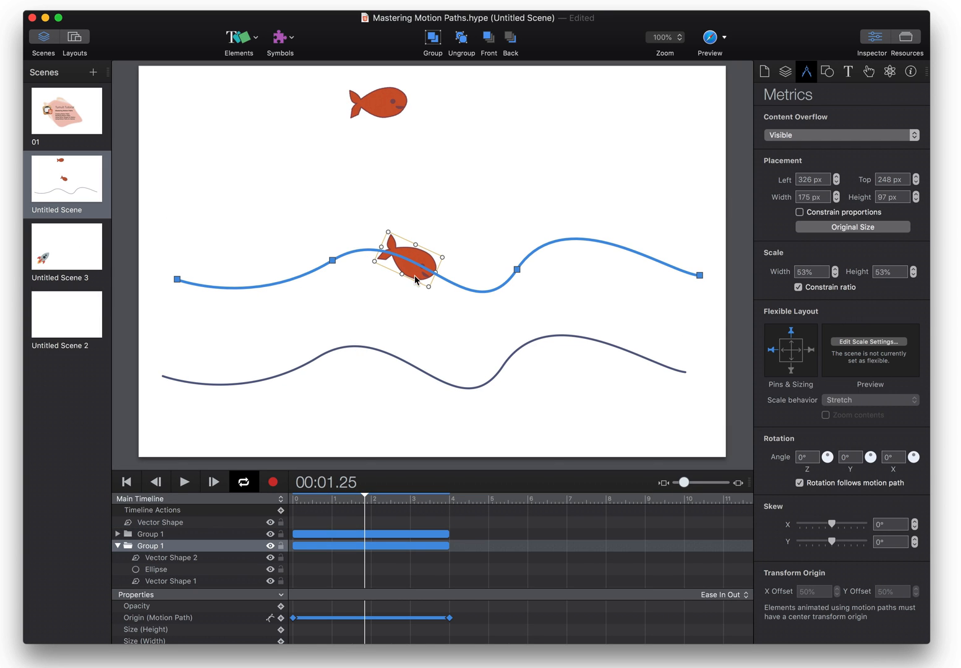
mouse_move(501, 253)
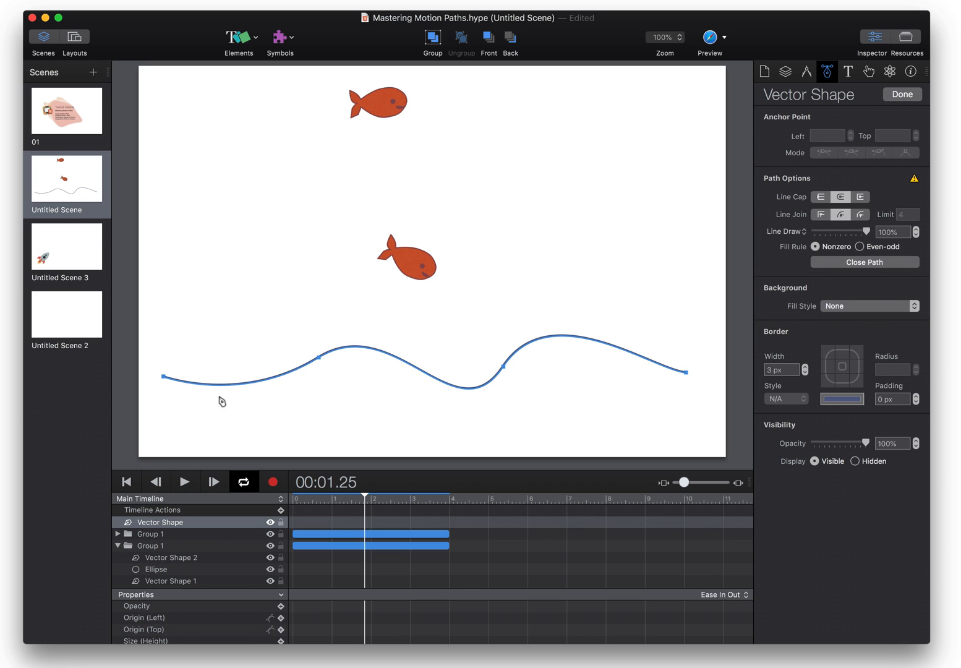
mouse_move(738, 93)
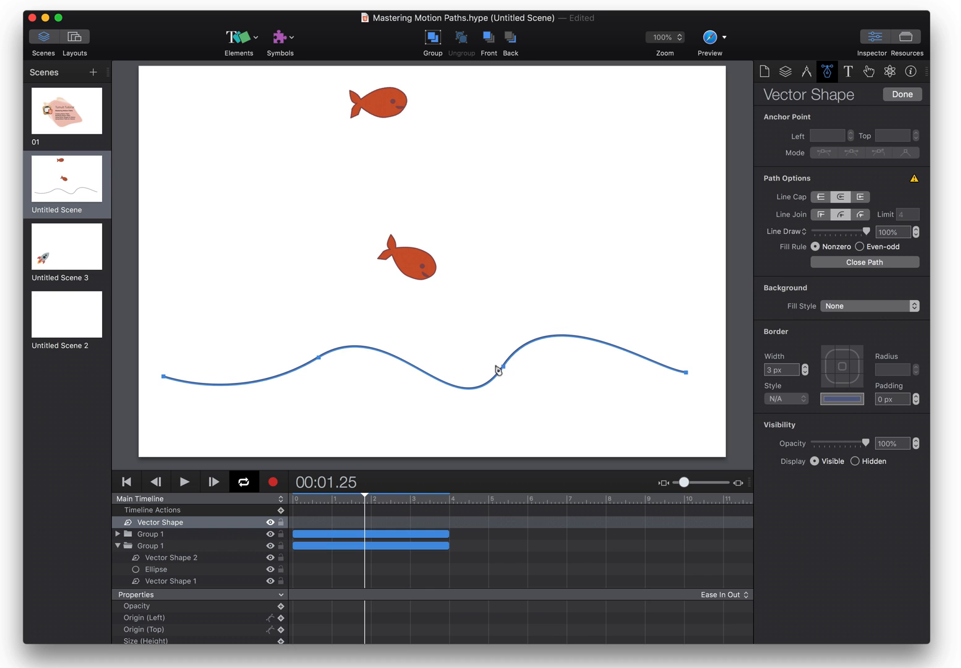
Select an anchor on the dark wave line to expose its curve handles.
click(500, 370)
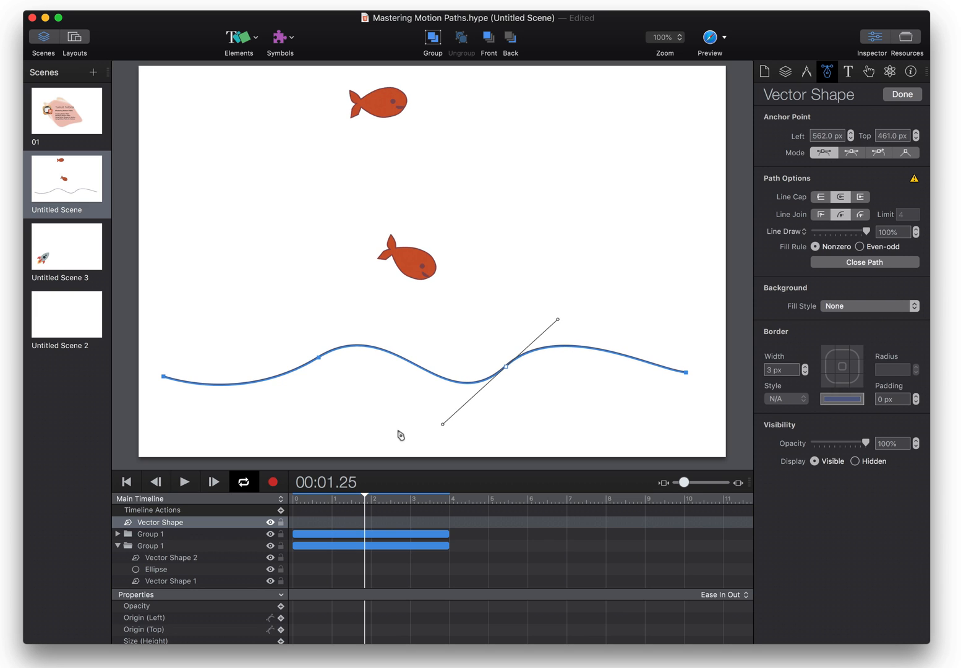
mouse_move(405, 126)
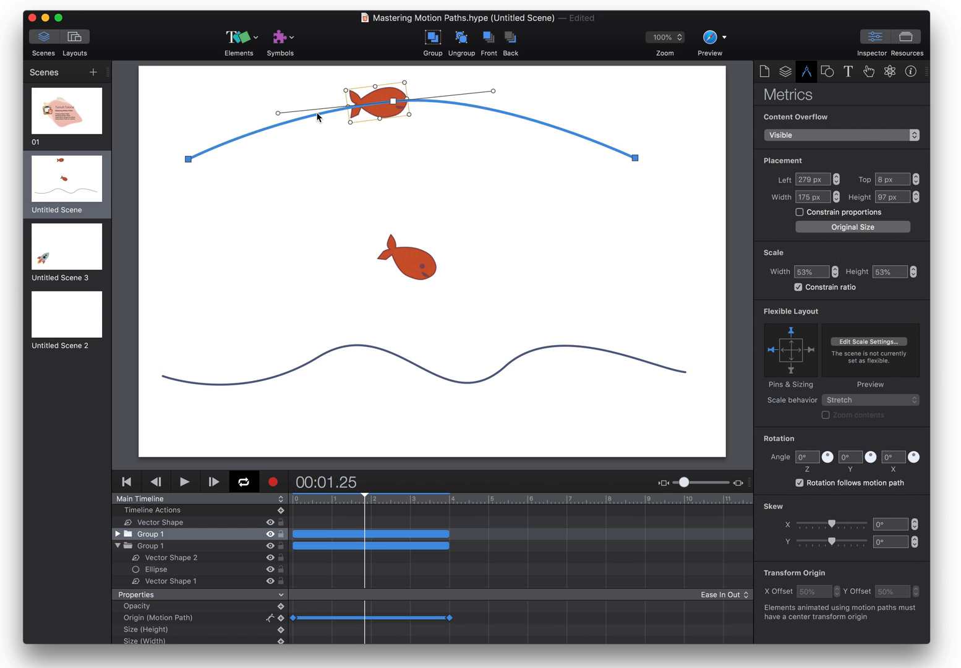
mouse_move(322, 118)
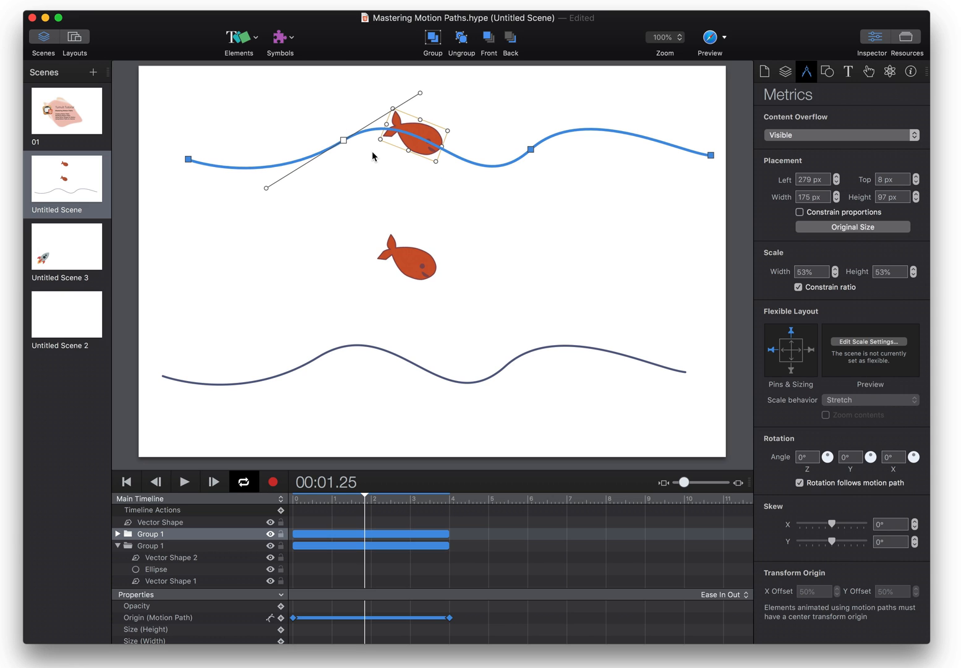
mouse_move(401, 359)
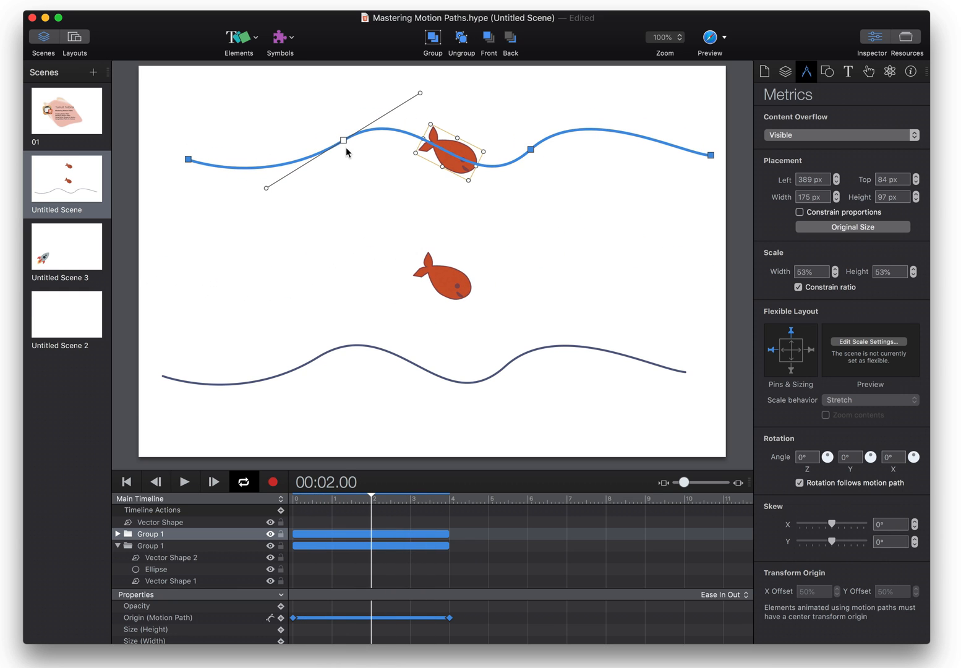
mouse_move(374, 143)
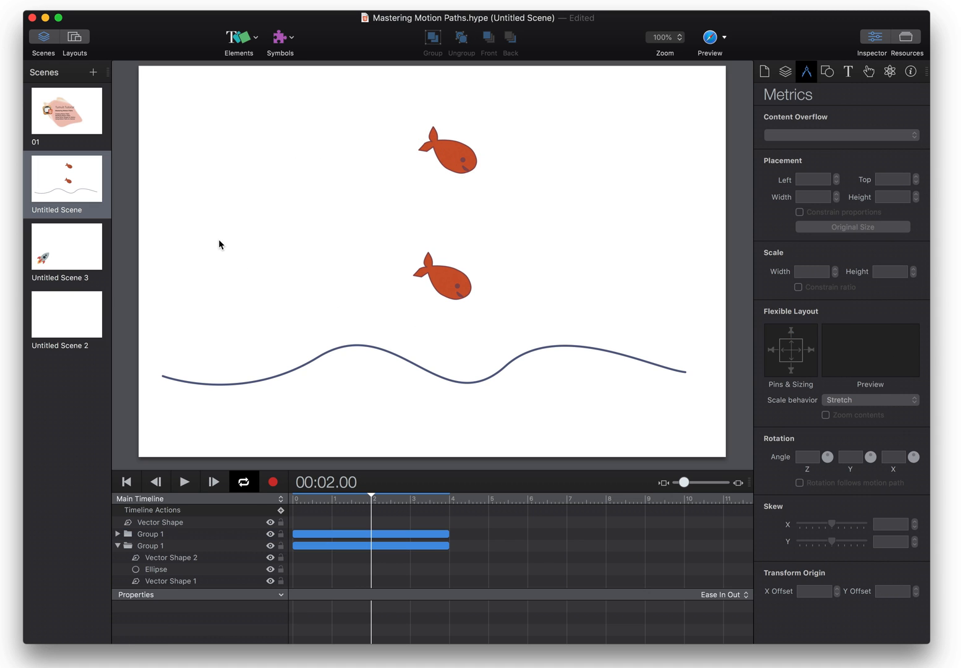
Draw a new line across the scene, bend its end, and select it for reshaping.
drag(171, 210, 619, 222)
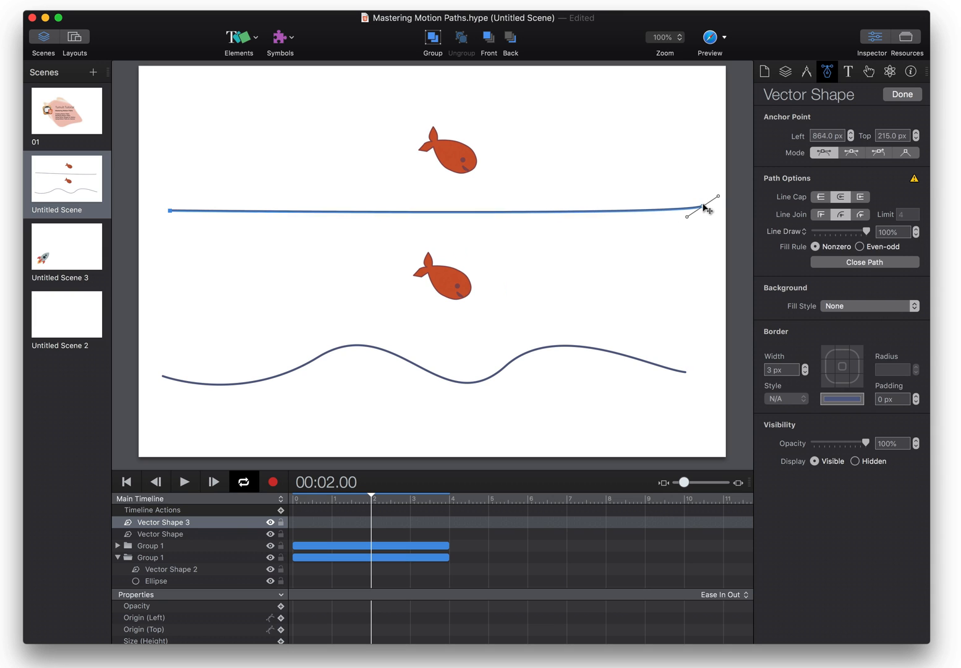
drag(704, 209, 707, 202)
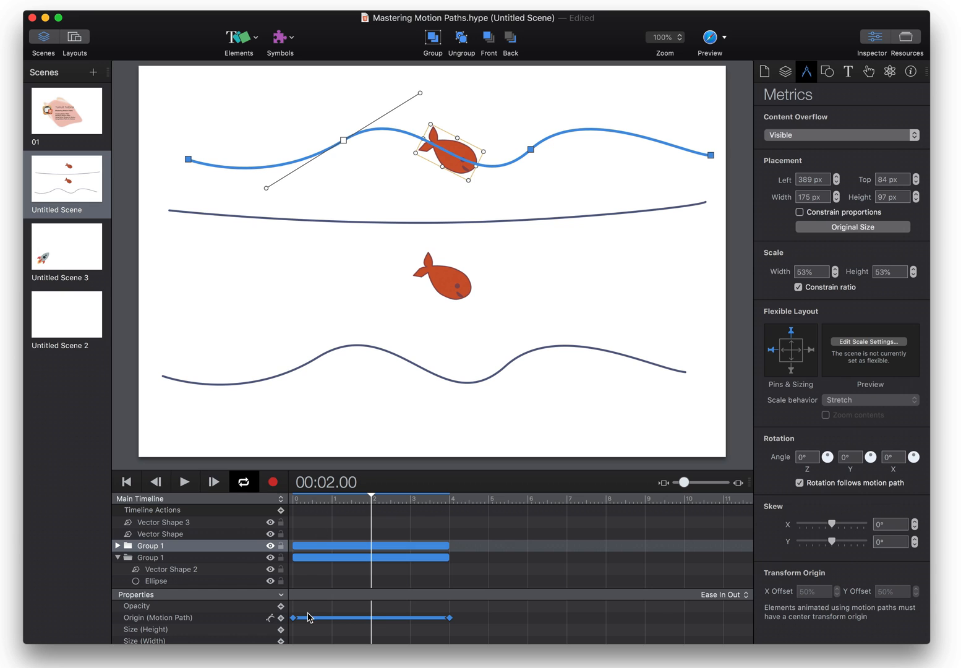
mouse_move(324, 621)
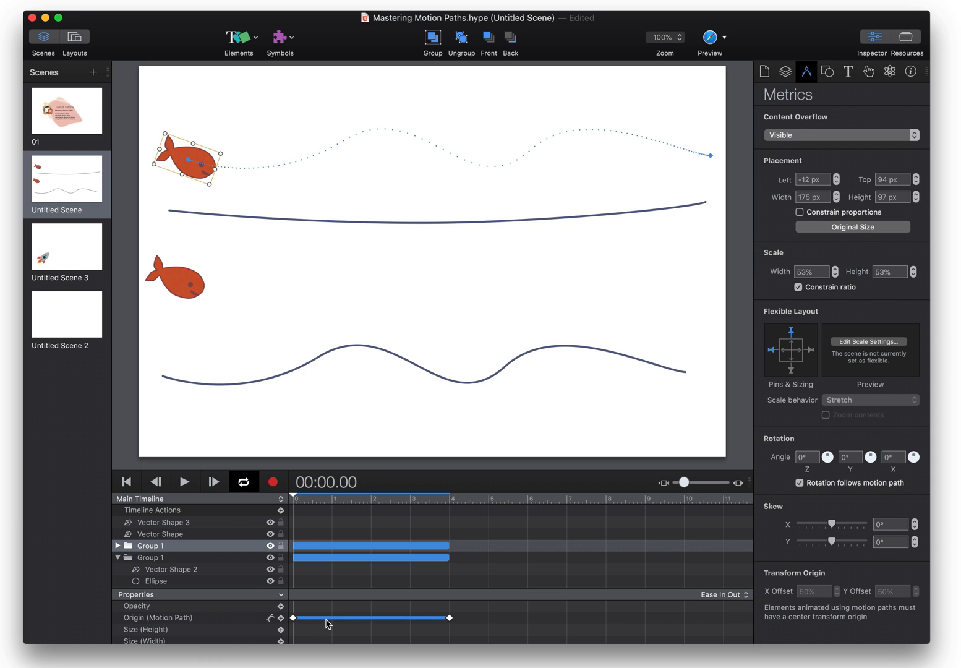
click(316, 223)
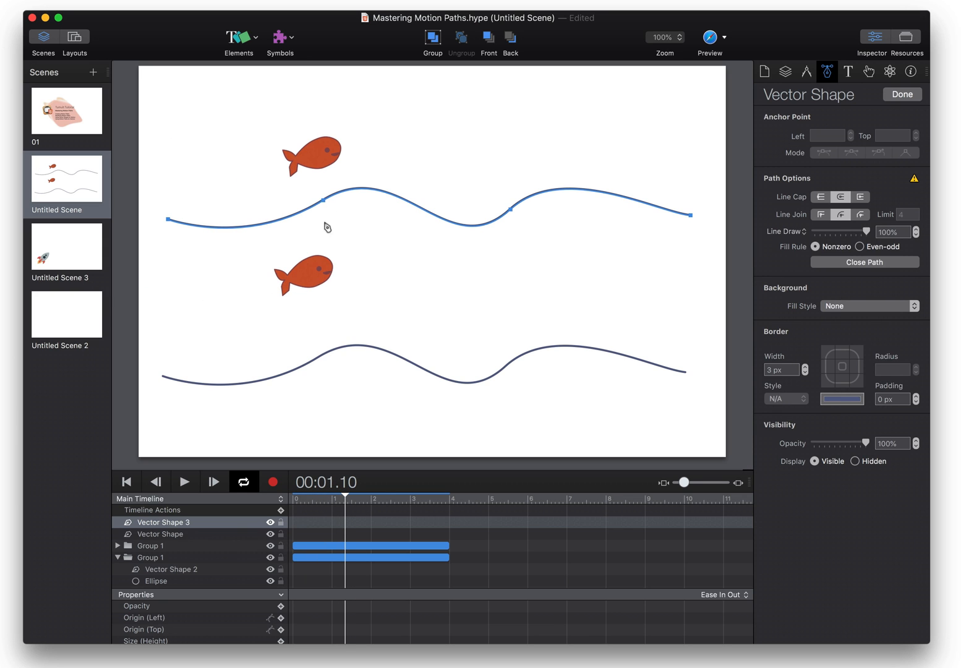
Switch to Untitled Scene 3 and select the rocket group.
click(66, 246)
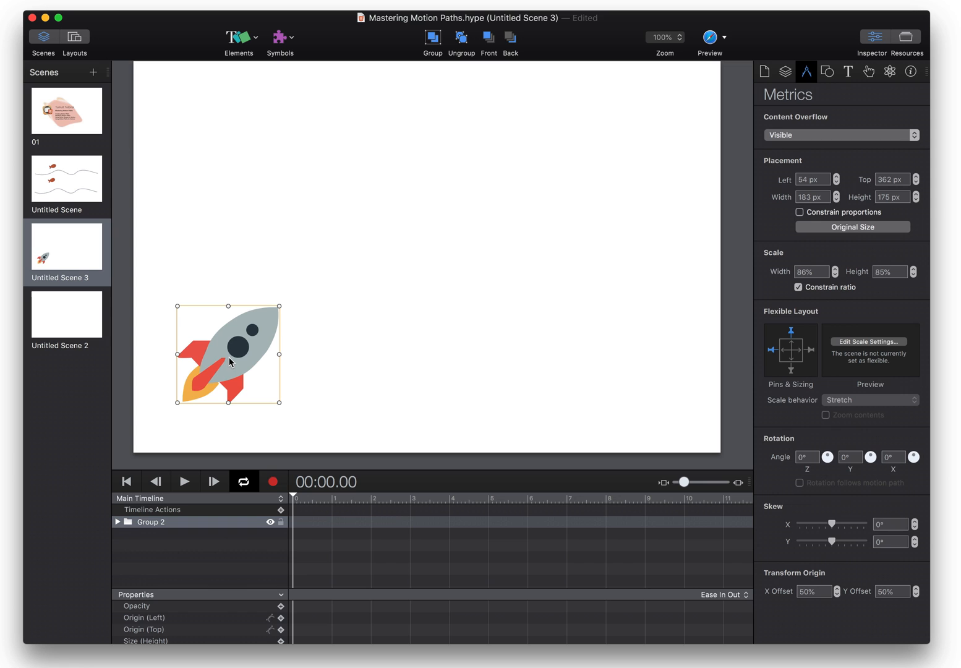
mouse_move(237, 353)
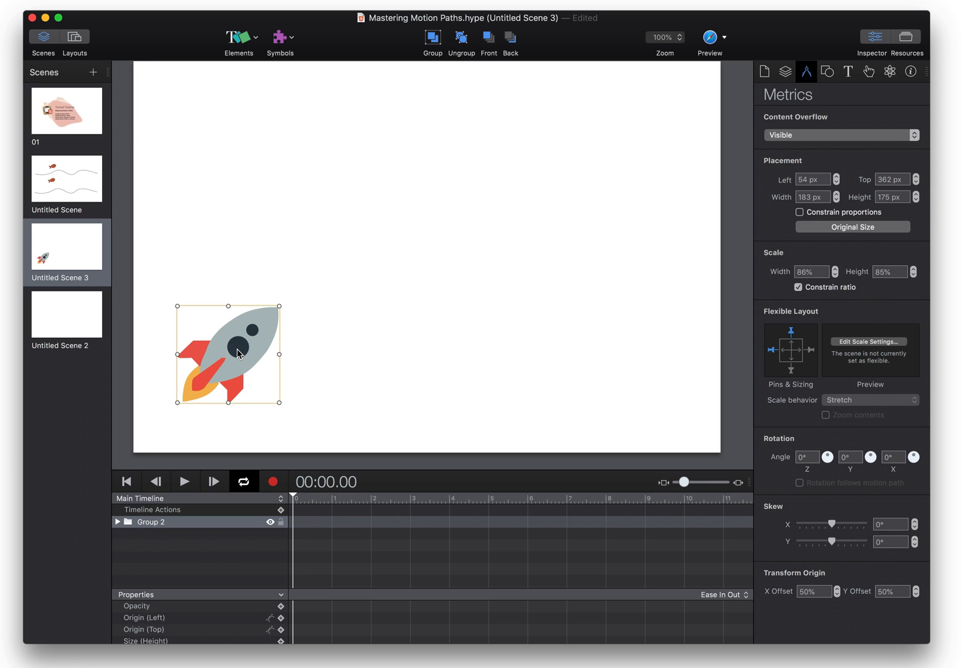
click(272, 481)
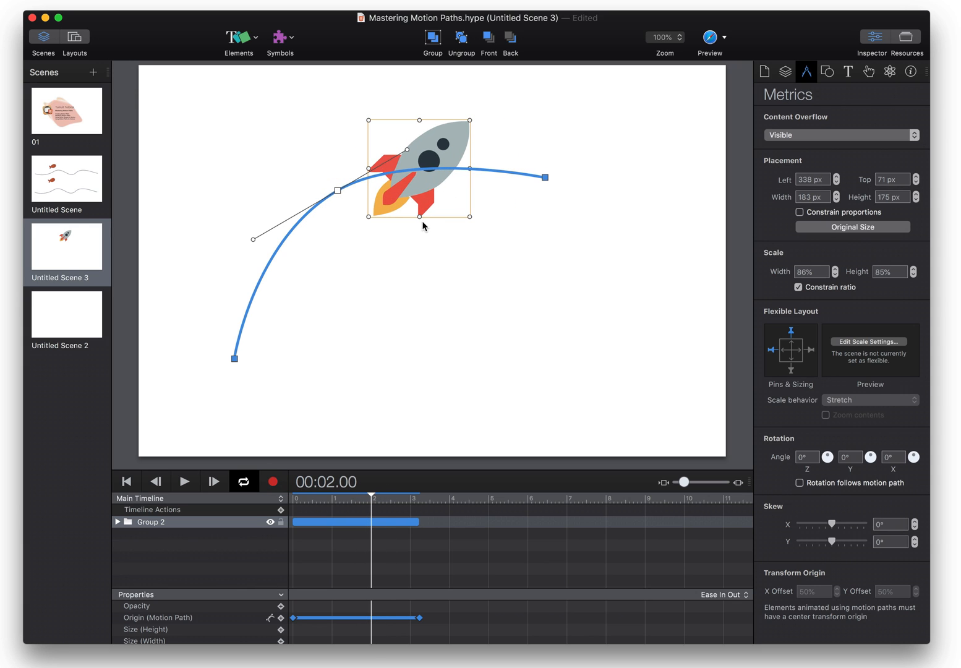
mouse_move(426, 207)
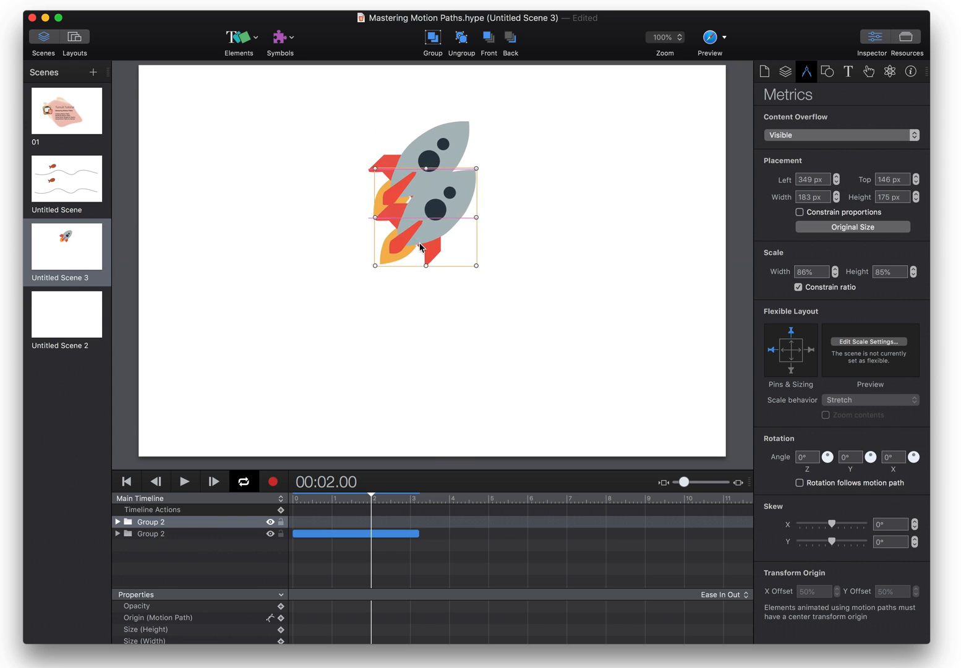
Move the duplicate rocket lower, expand its group in the timeline, and start recording.
drag(425, 215, 447, 332)
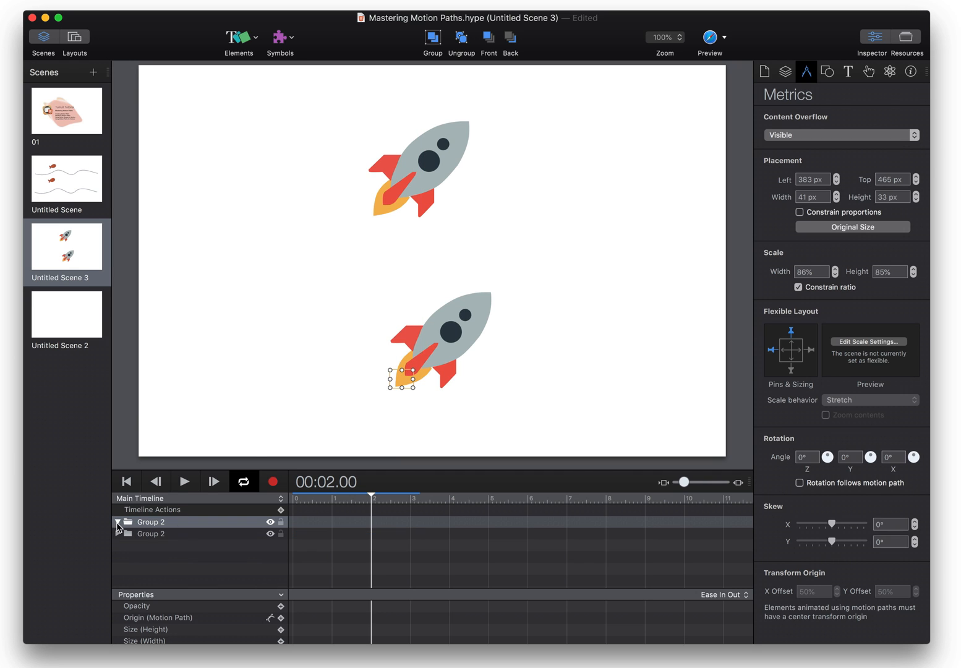
click(119, 521)
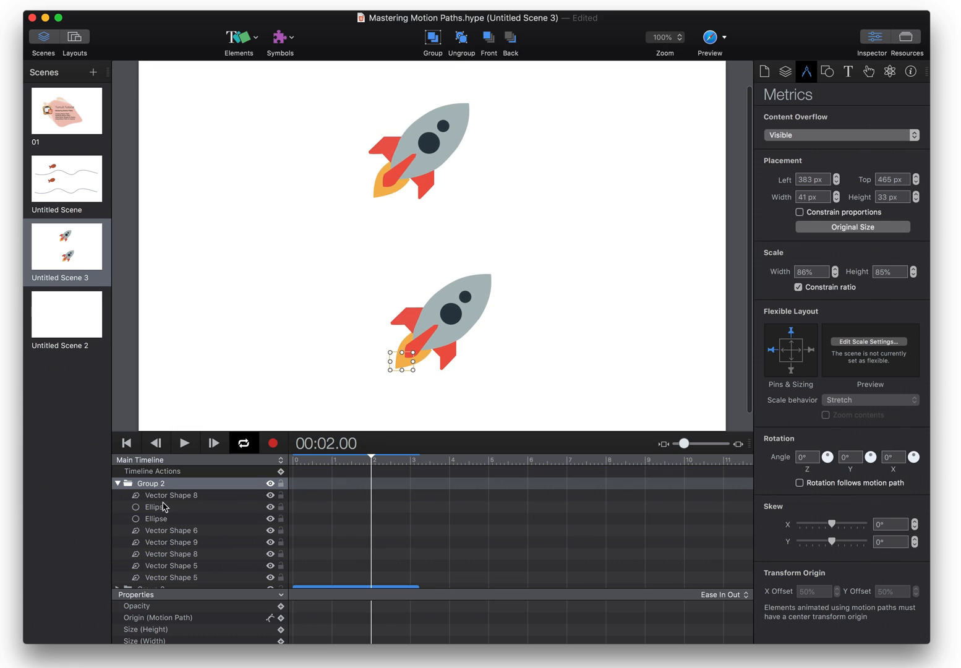
mouse_move(399, 365)
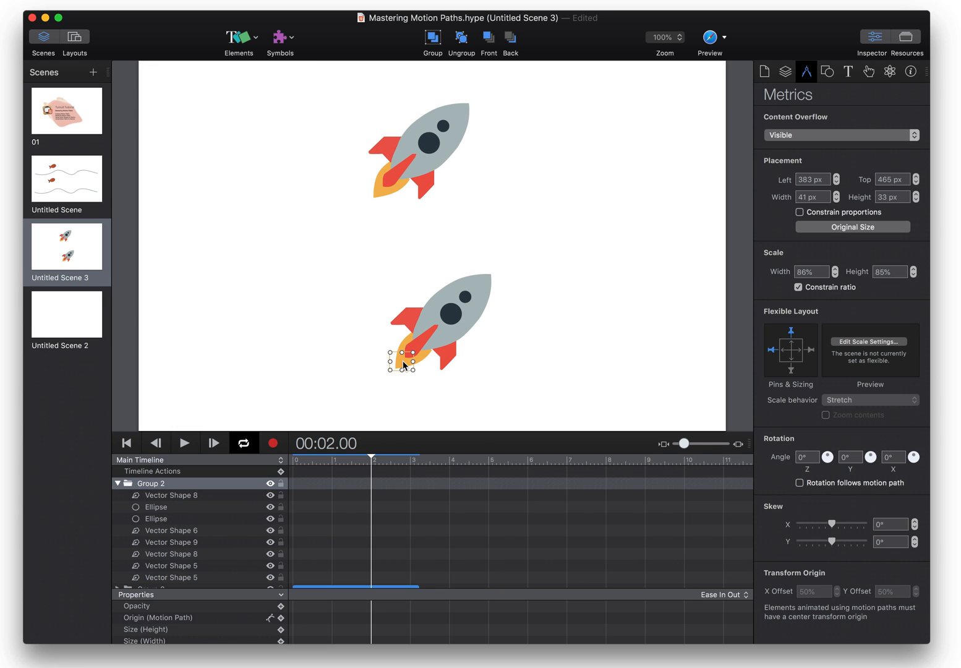
click(272, 443)
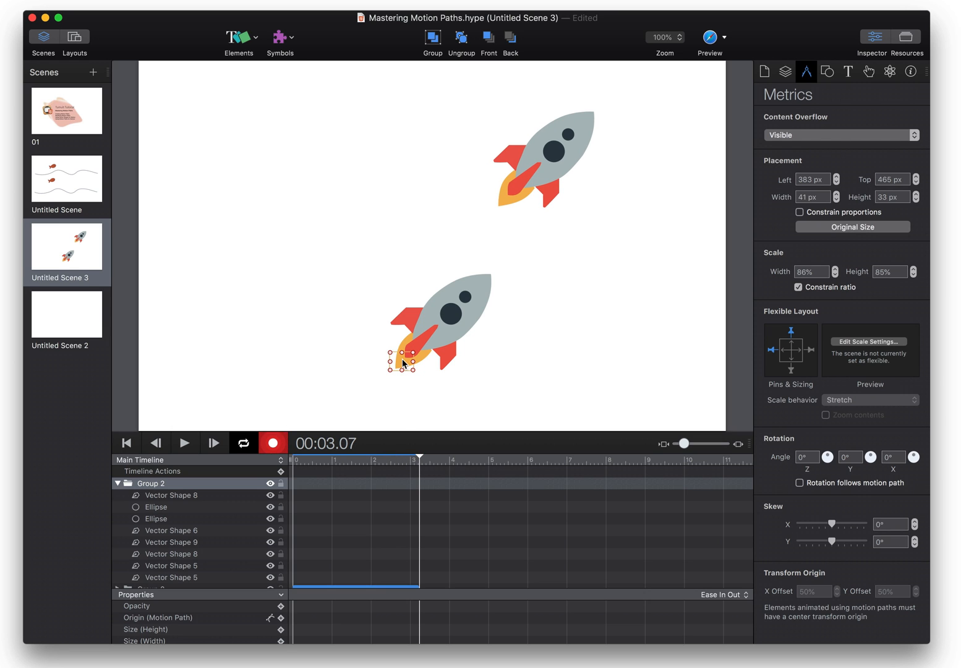
Fly the lower rocket up-right on a curved path, rotating along it, then stop recording.
drag(402, 362, 573, 312)
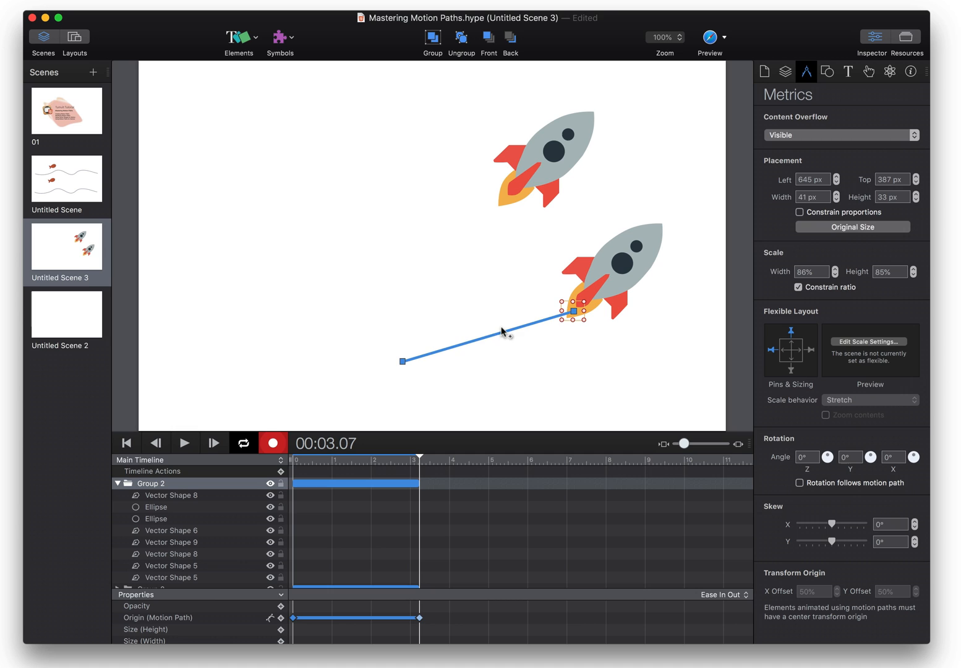
drag(501, 330, 481, 298)
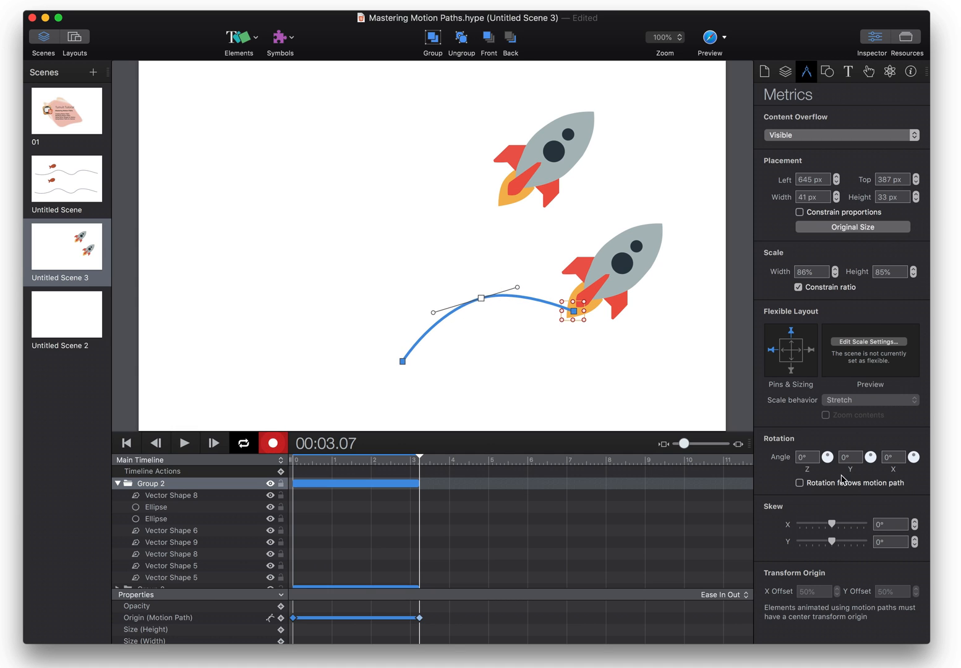
click(800, 483)
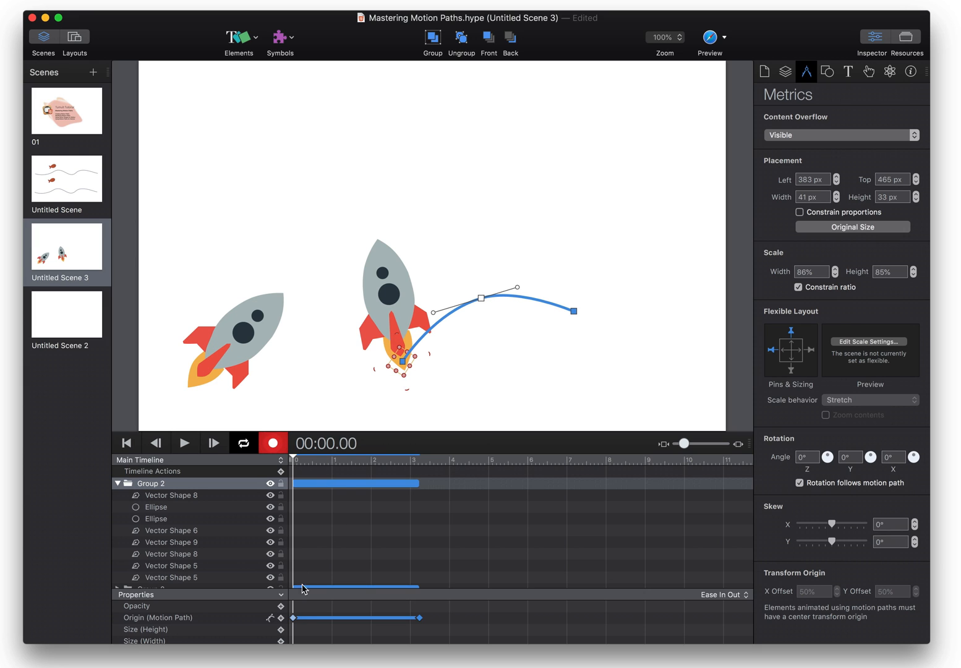
click(272, 443)
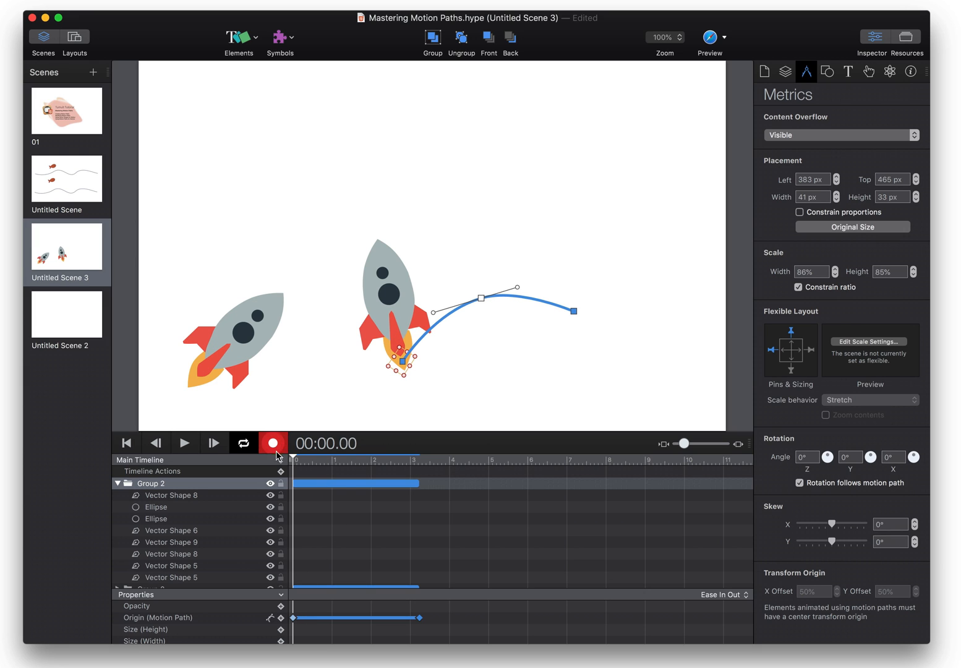
click(273, 443)
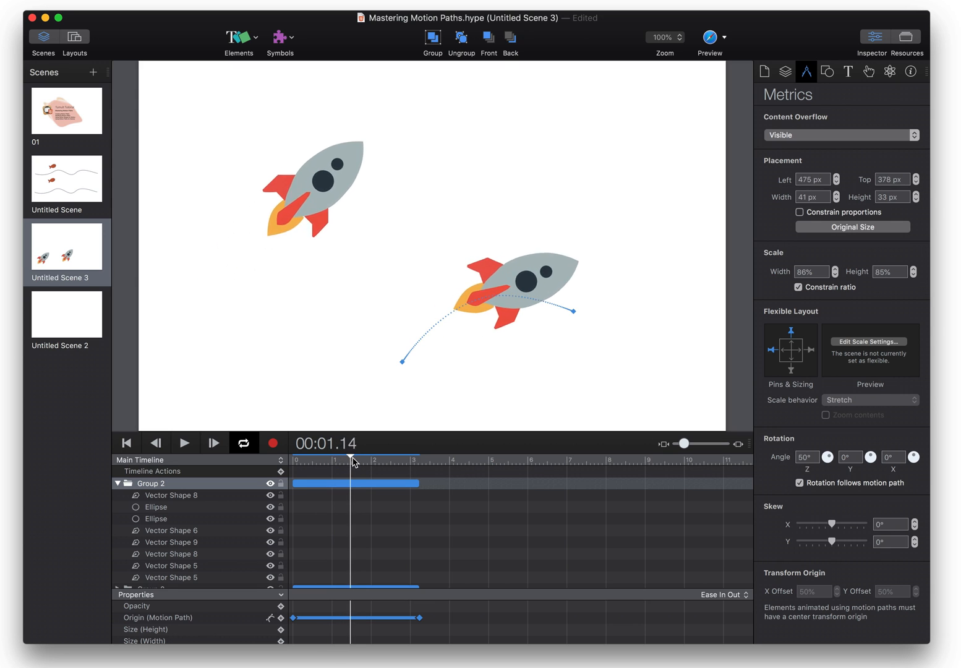
Scrub the timeline back to the start of the rocket animation.
drag(353, 460, 322, 460)
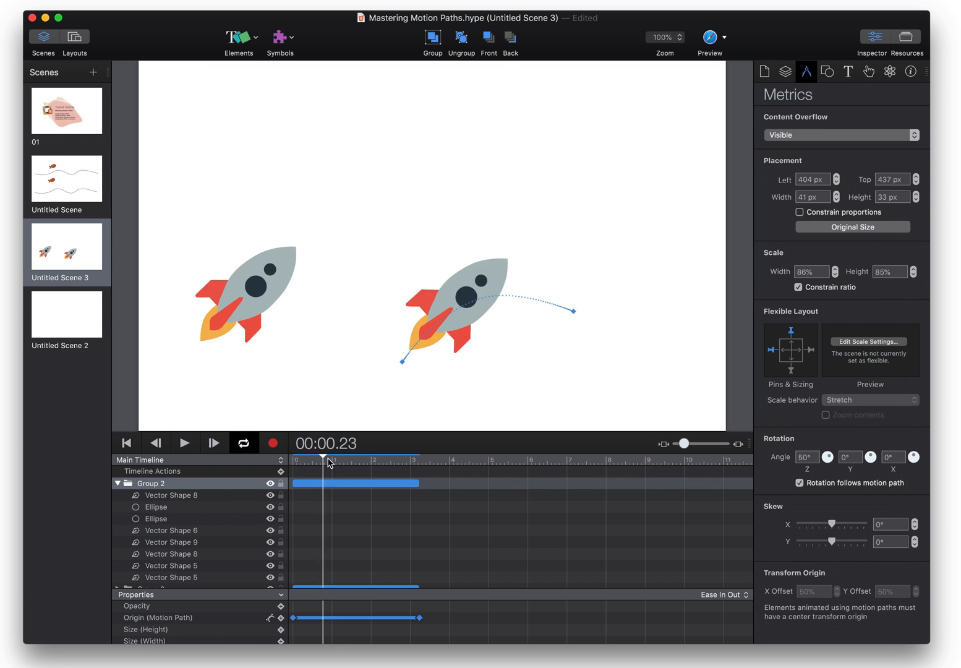
drag(323, 457, 308, 458)
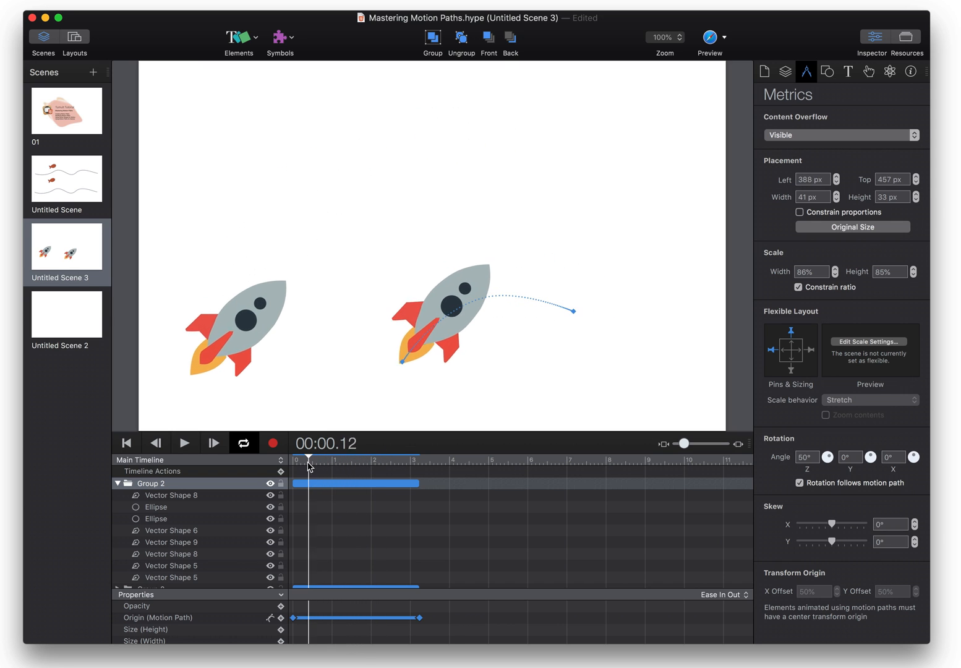
drag(310, 458, 307, 457)
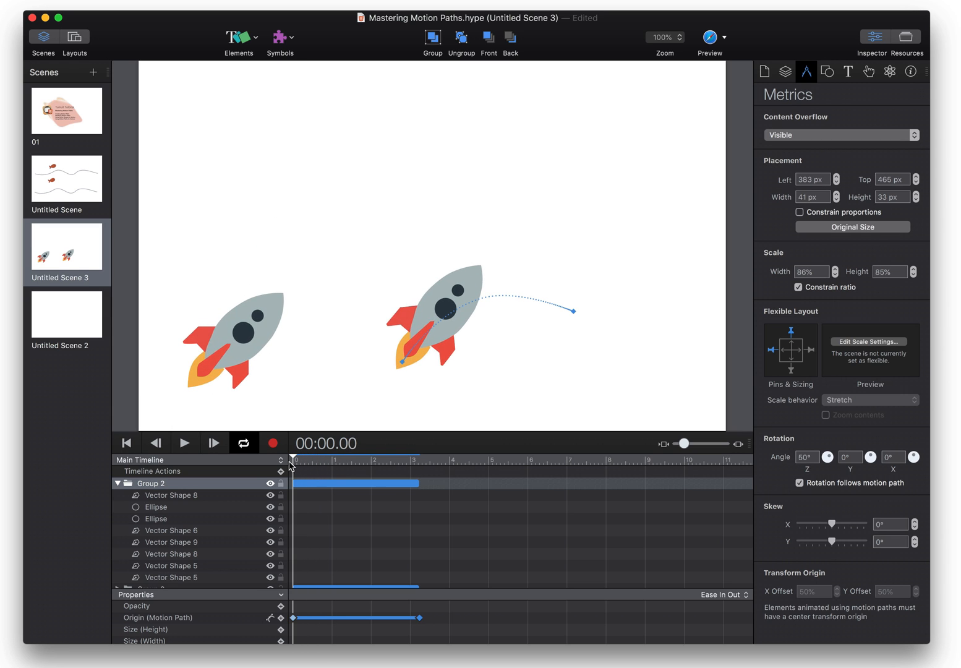
Drag the rocket motion path's start point to the lower left of the stage.
click(402, 358)
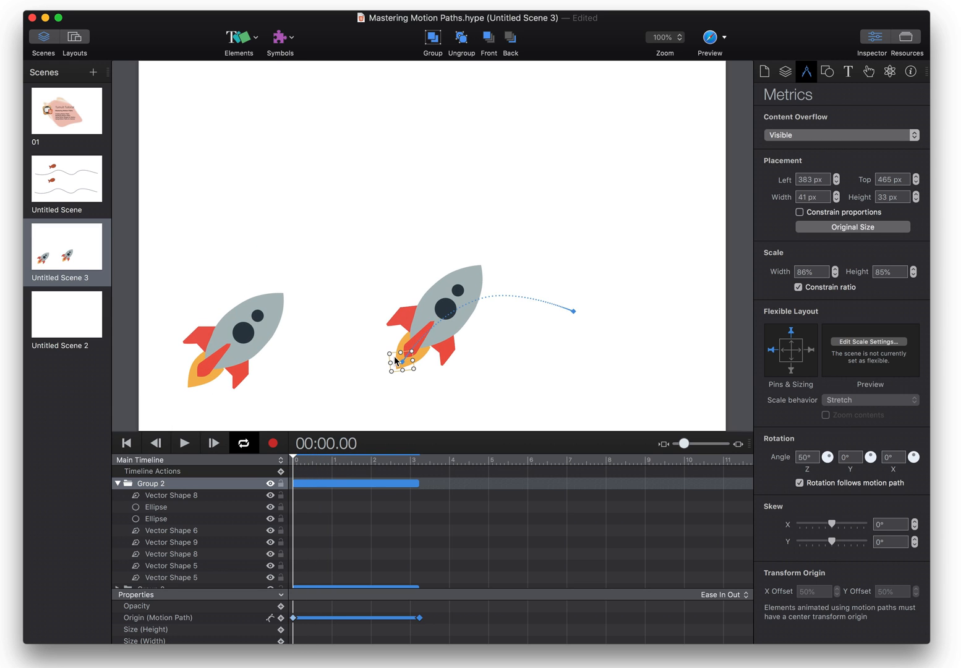
drag(401, 358, 346, 331)
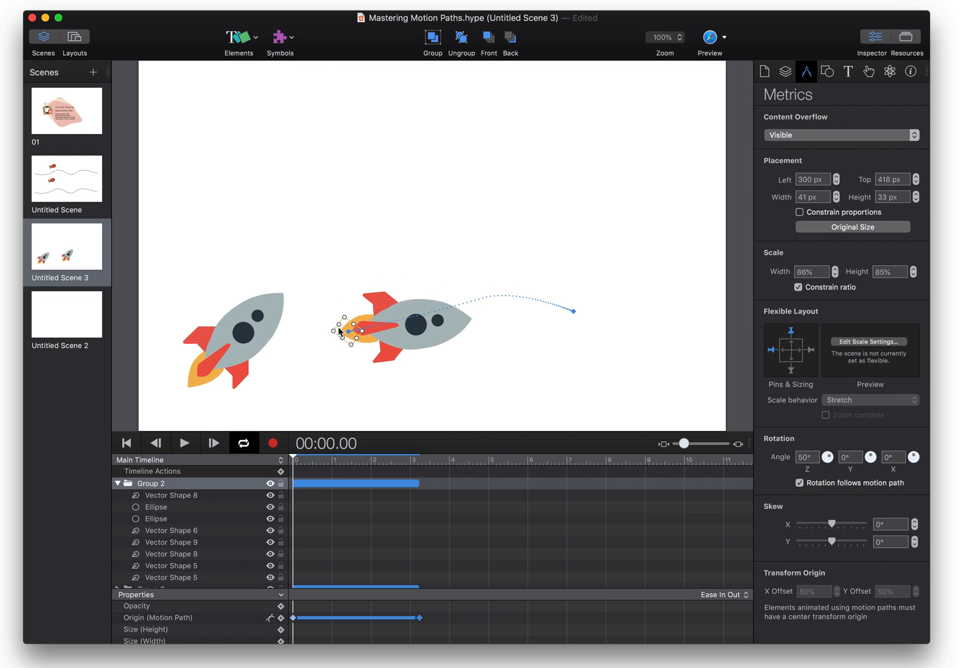
drag(341, 331, 399, 312)
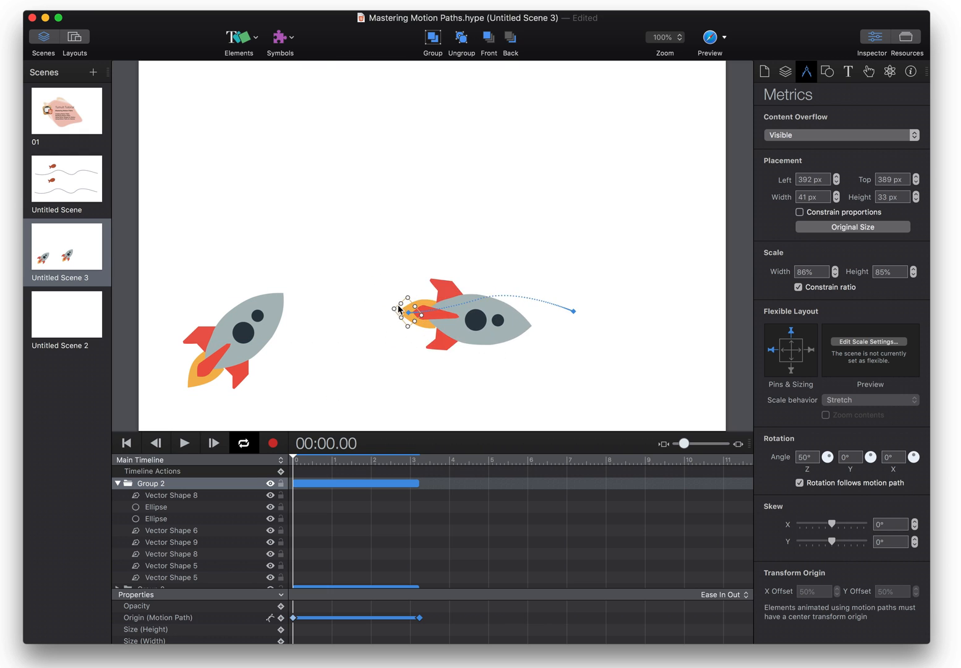
drag(408, 313, 322, 378)
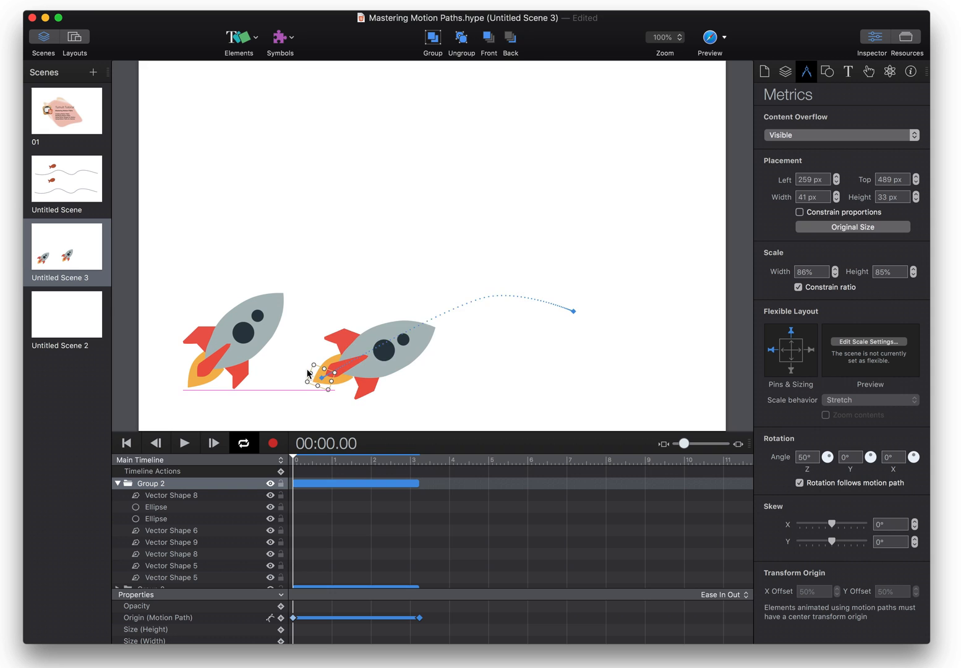
drag(321, 376, 297, 387)
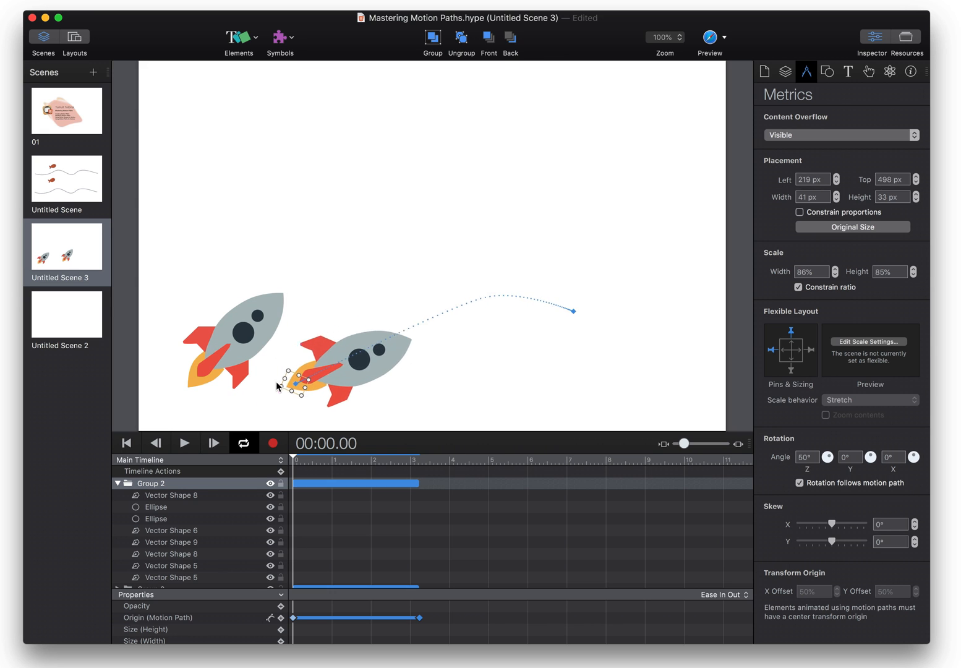
click(334, 461)
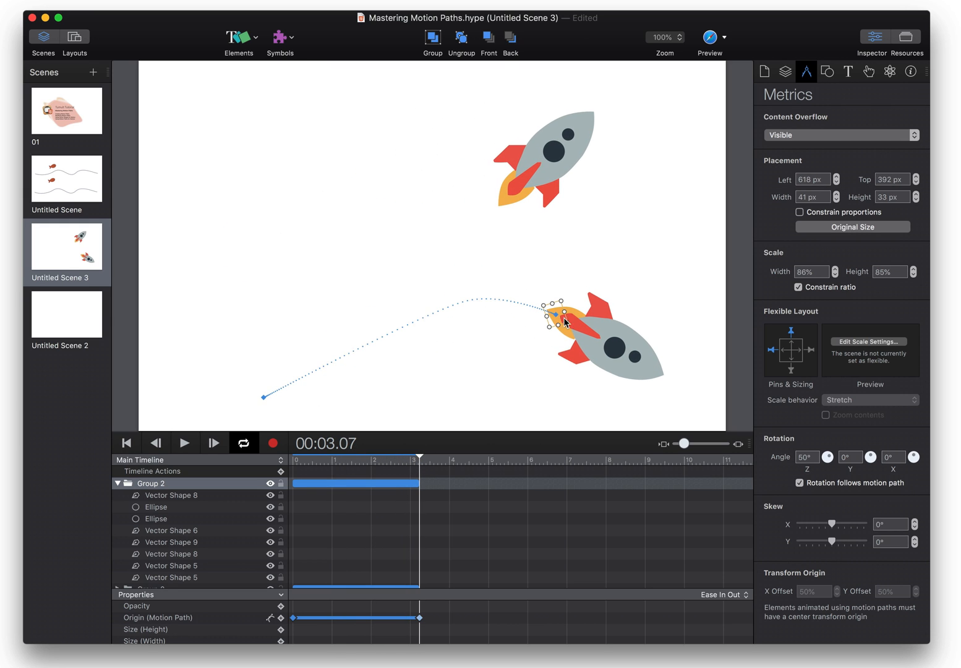
Adjust the lower rocket's path end point, shift the whole path up and right, then select the upper rocket.
drag(566, 322, 714, 356)
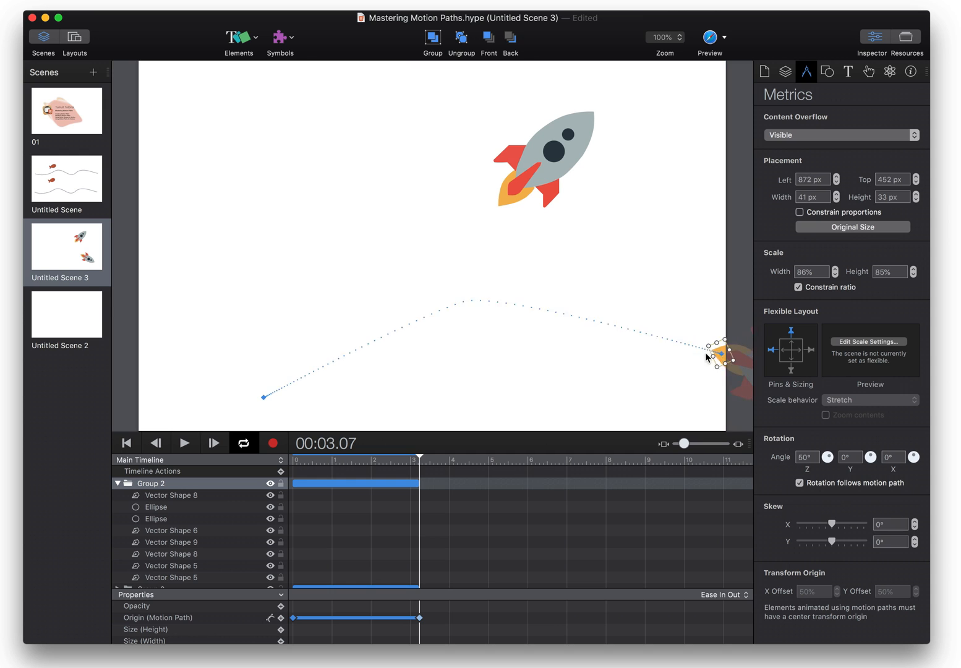
drag(718, 356, 538, 291)
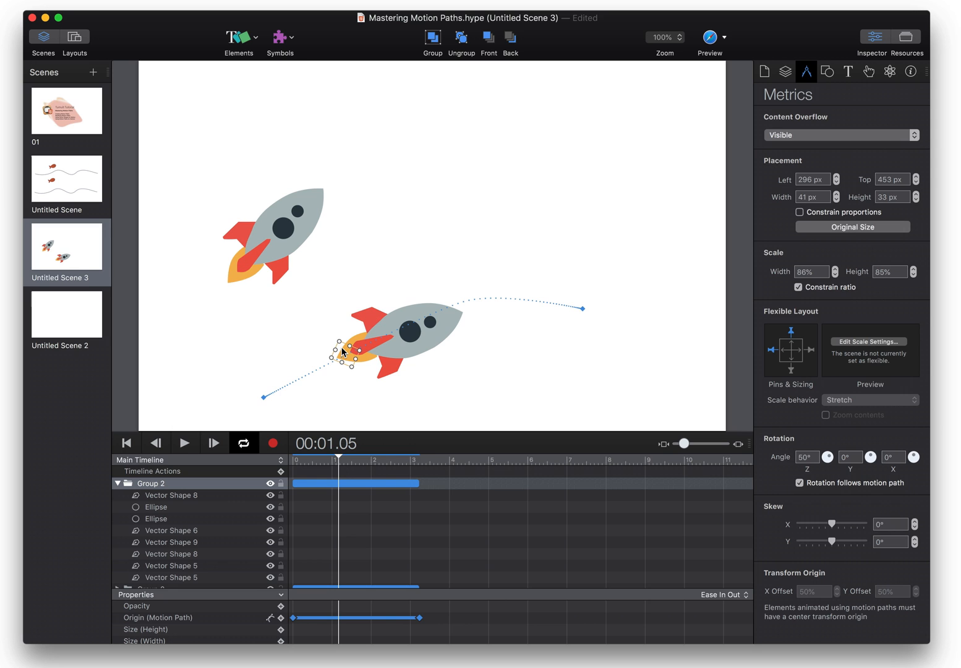
drag(343, 352, 374, 314)
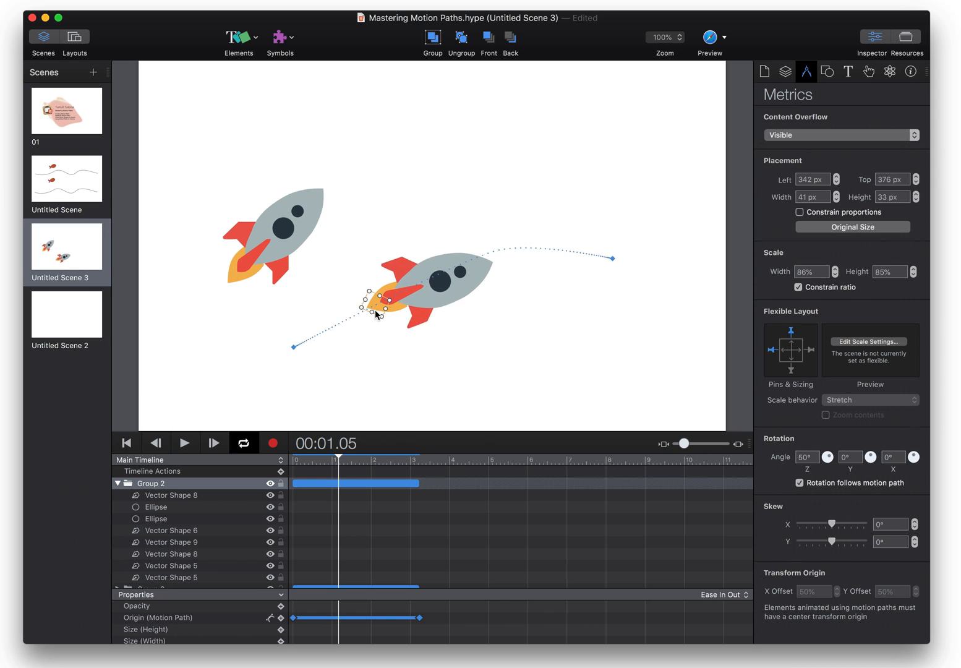
drag(376, 307, 399, 322)
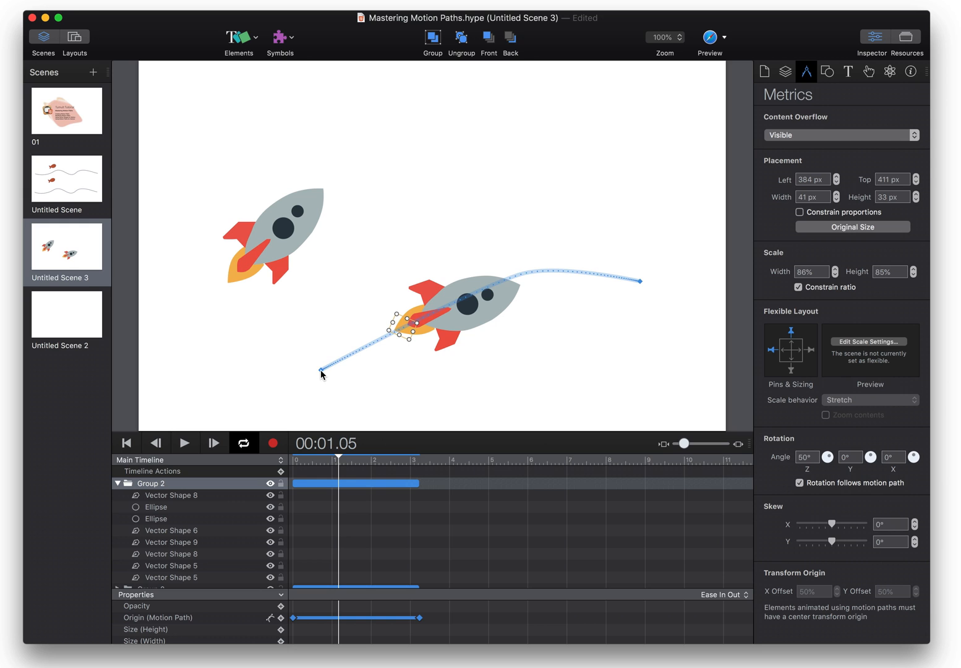
click(293, 458)
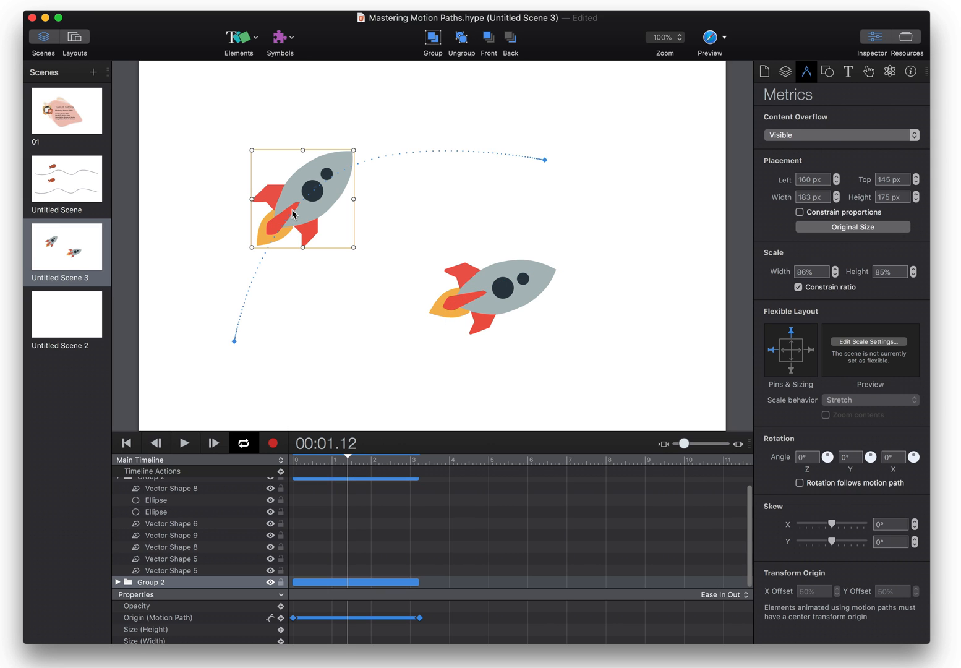
Position the Scene 4 rocket and record a straight 4-second motion path, then select the path.
drag(302, 198, 308, 204)
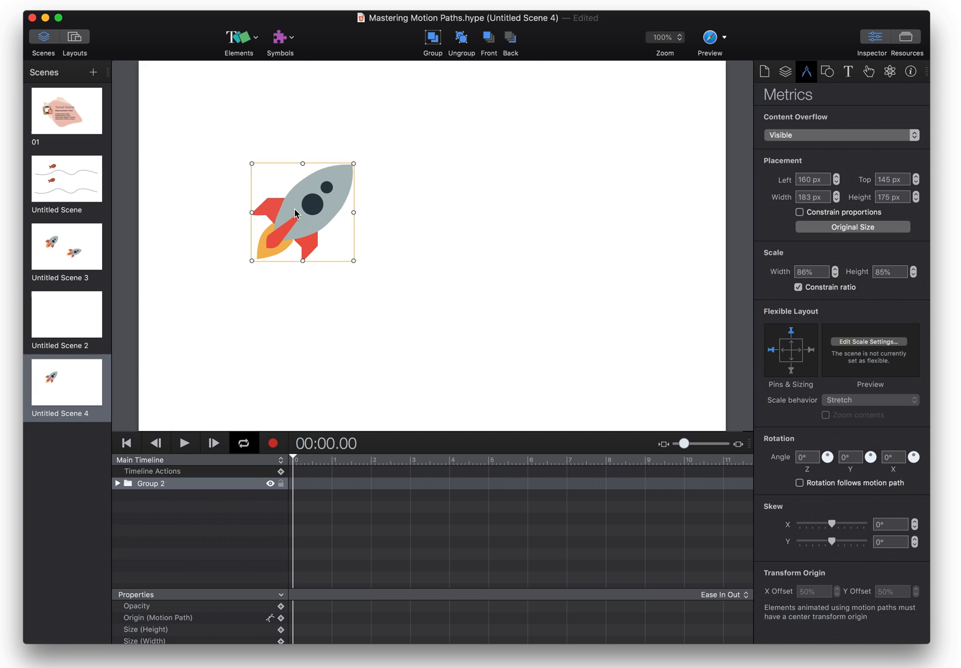
drag(302, 211, 348, 214)
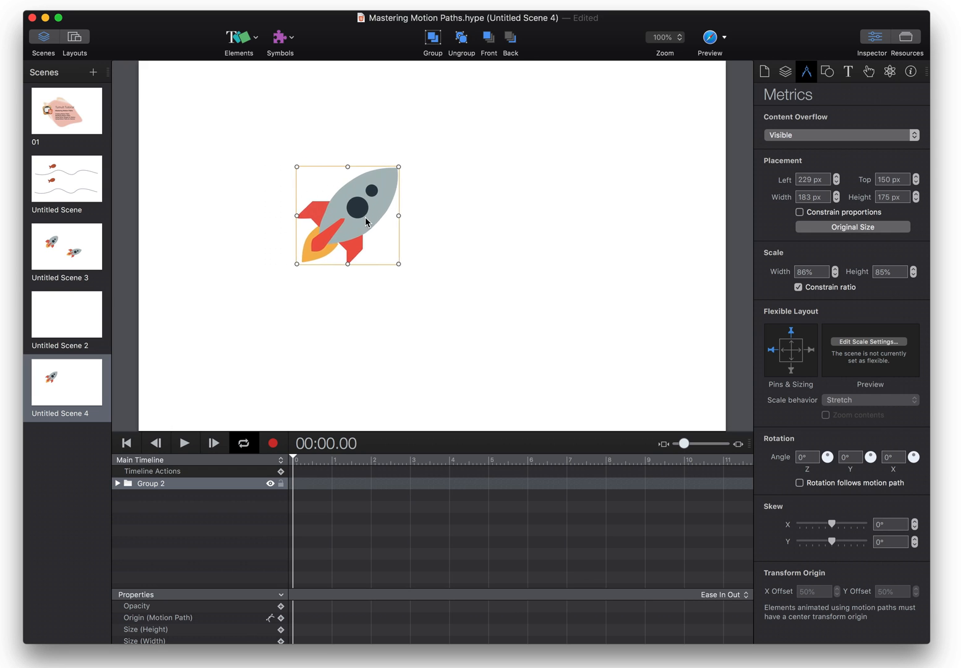
click(273, 443)
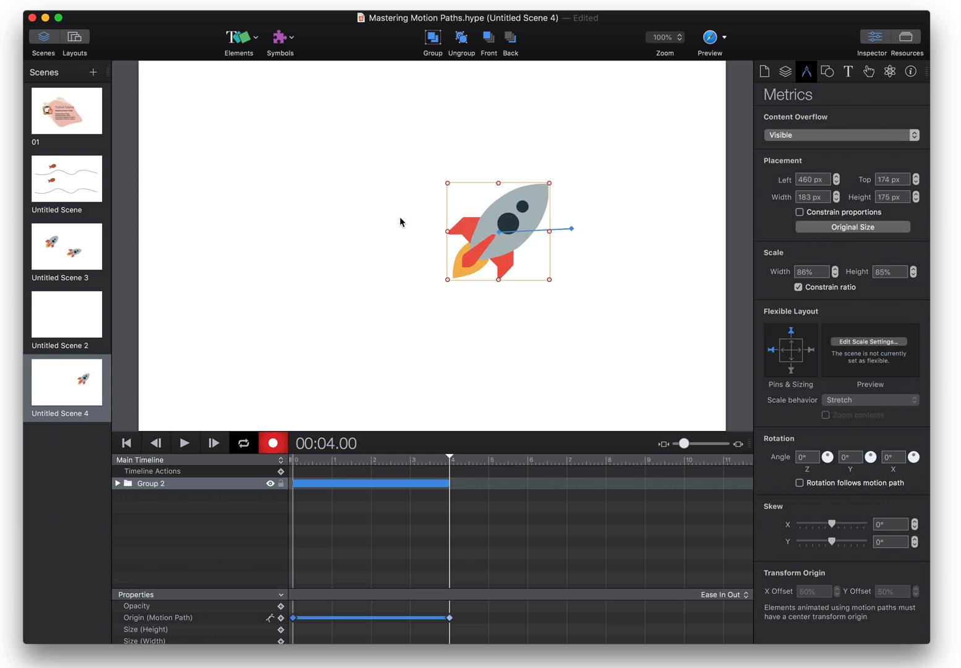
drag(498, 232, 255, 218)
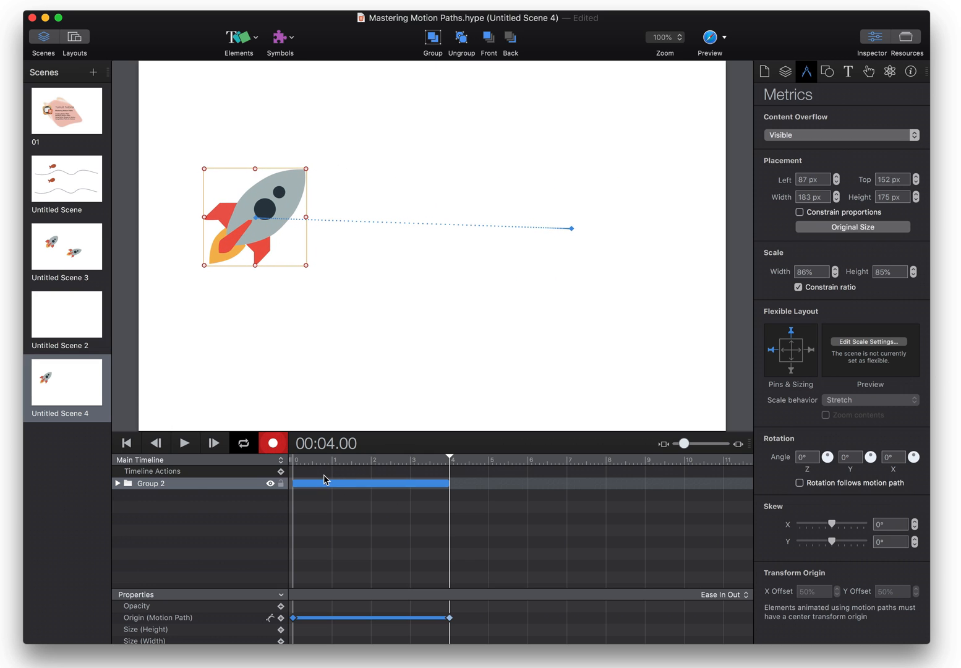
click(405, 226)
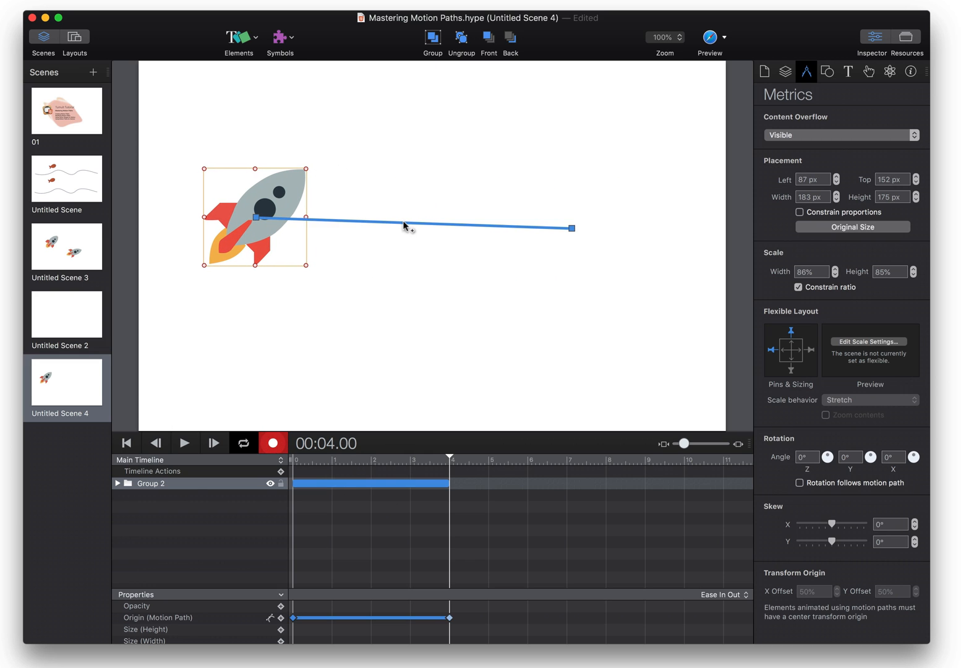
Bend Scene 4's motion path into an upward arc and rotate the rocket at 0 s.
drag(404, 225, 401, 171)
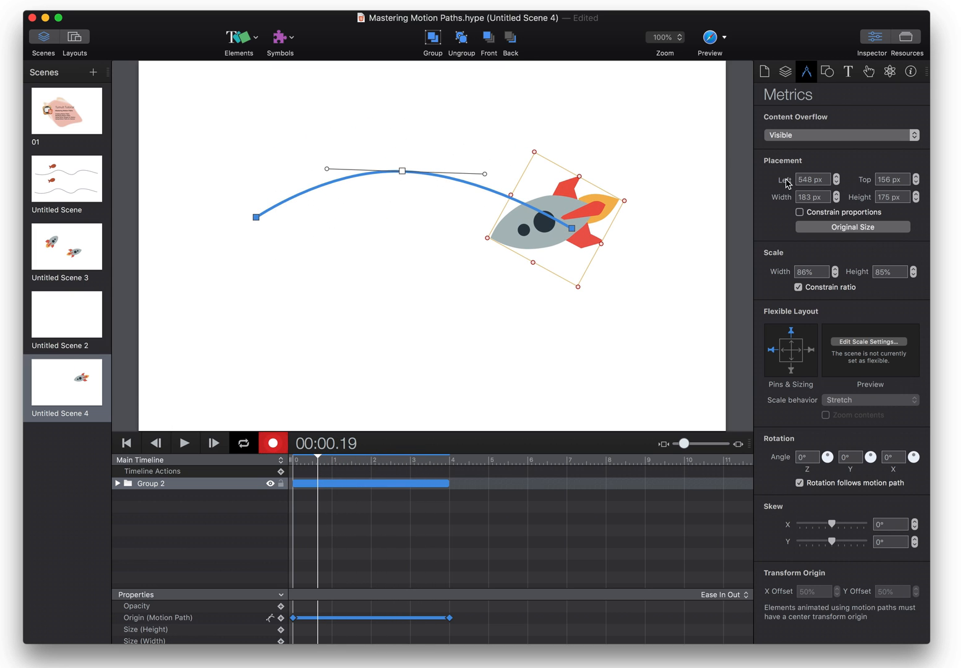
click(365, 459)
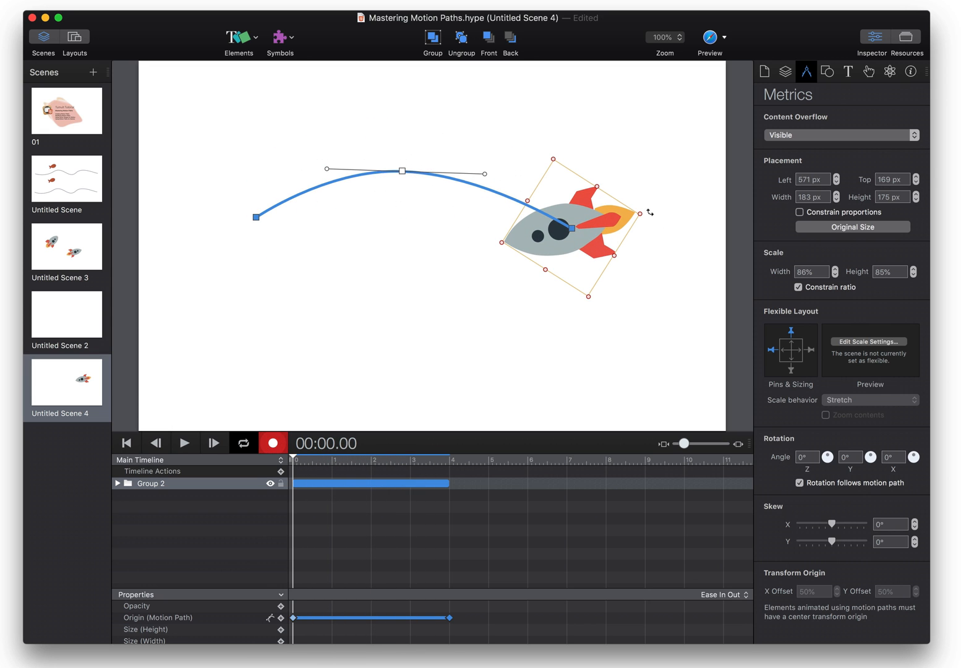
drag(650, 212, 539, 128)
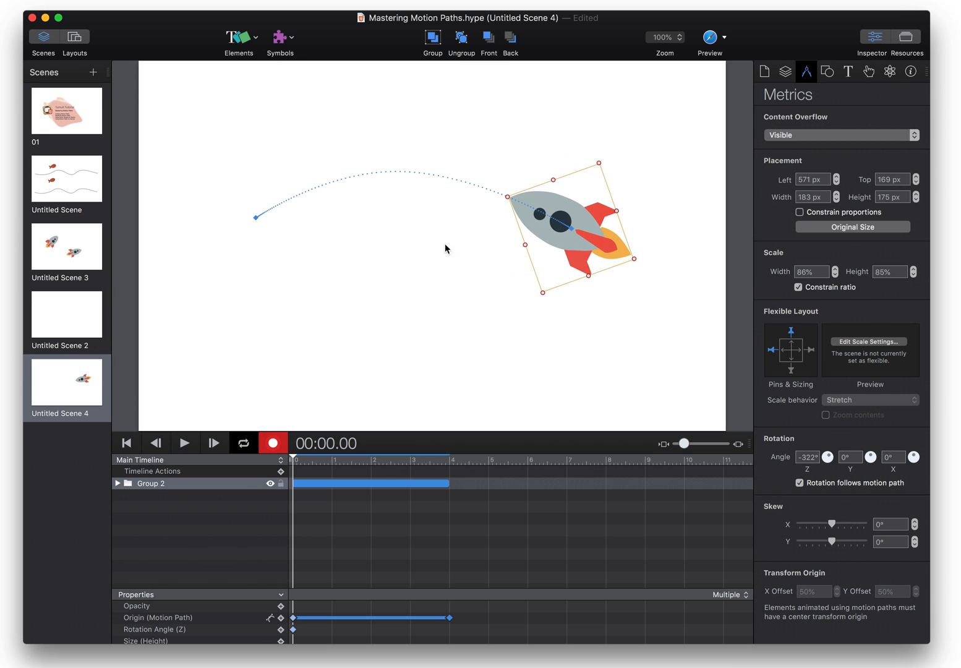
mouse_move(544, 307)
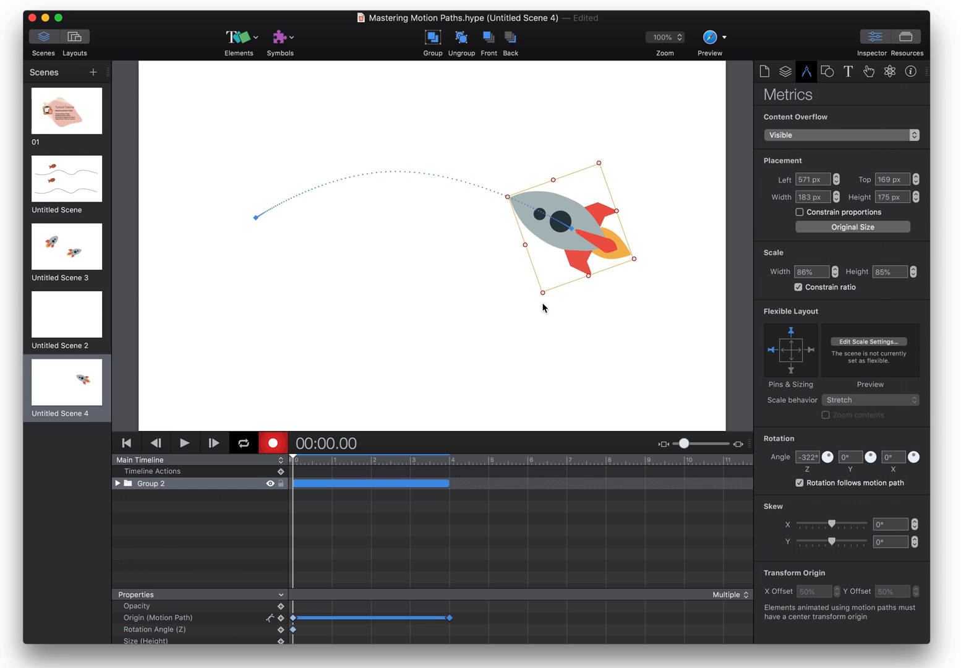